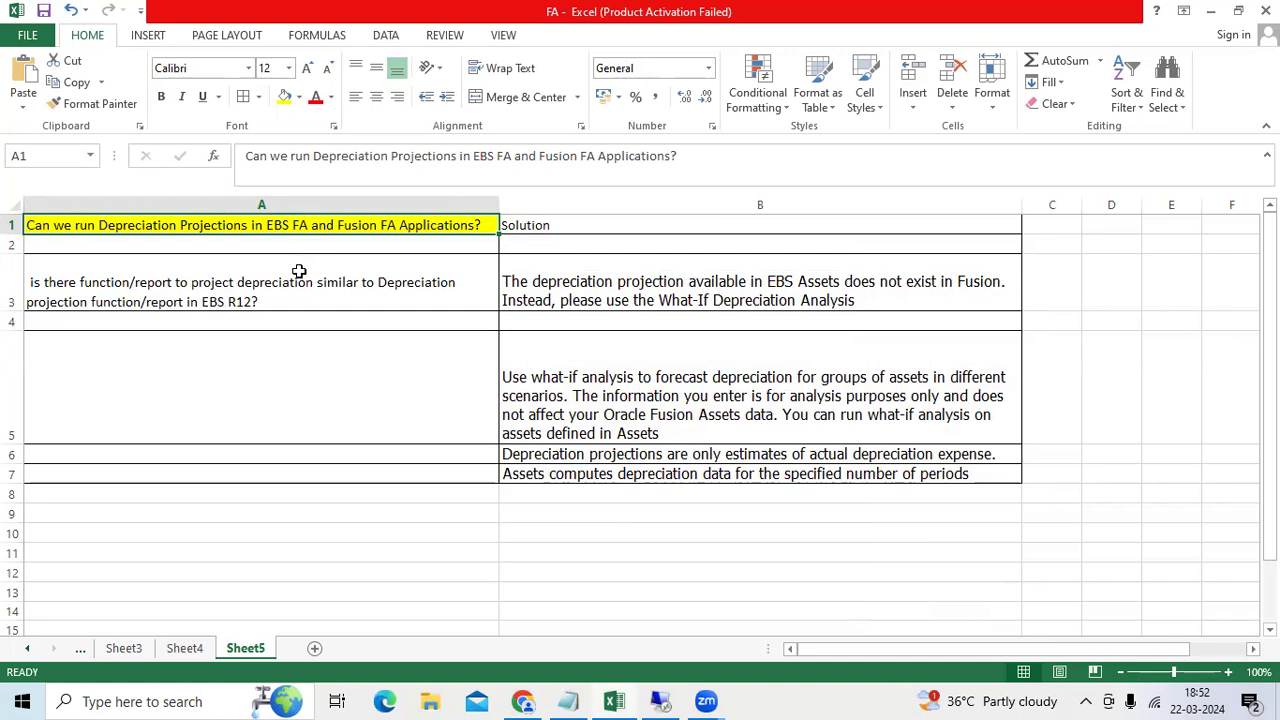
pyautogui.moveTo(322, 248)
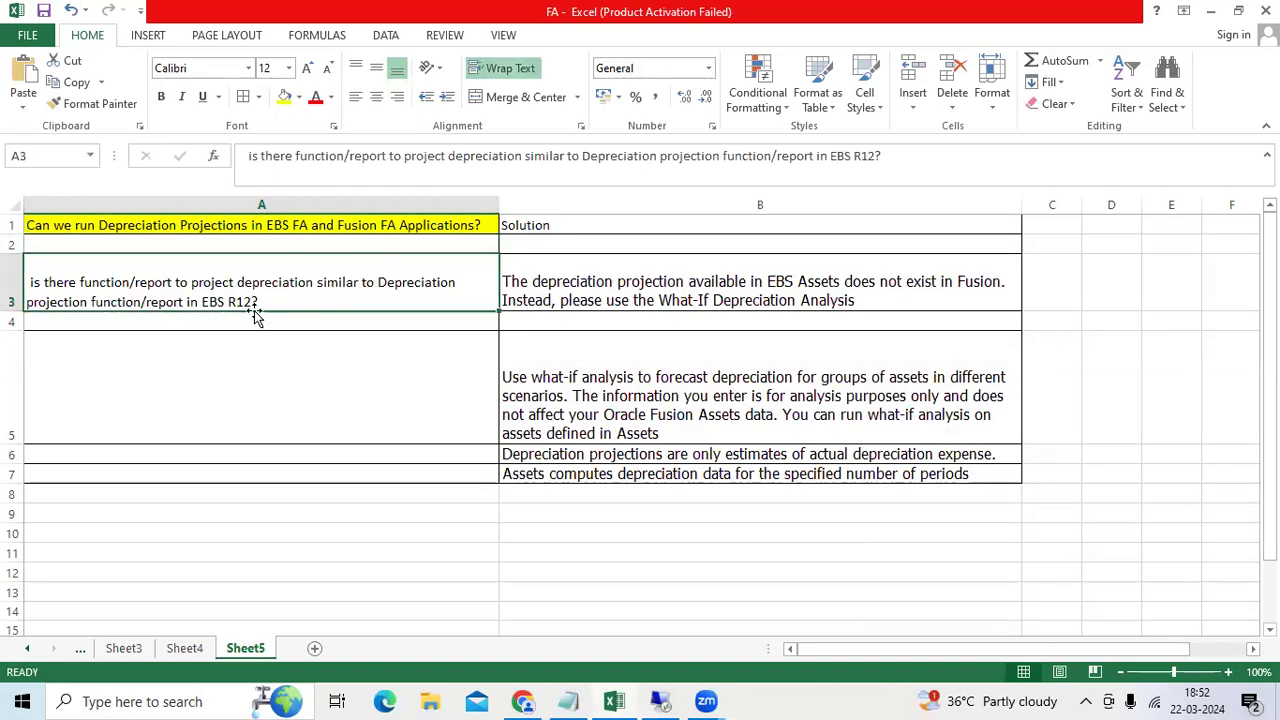
pyautogui.moveTo(660, 700)
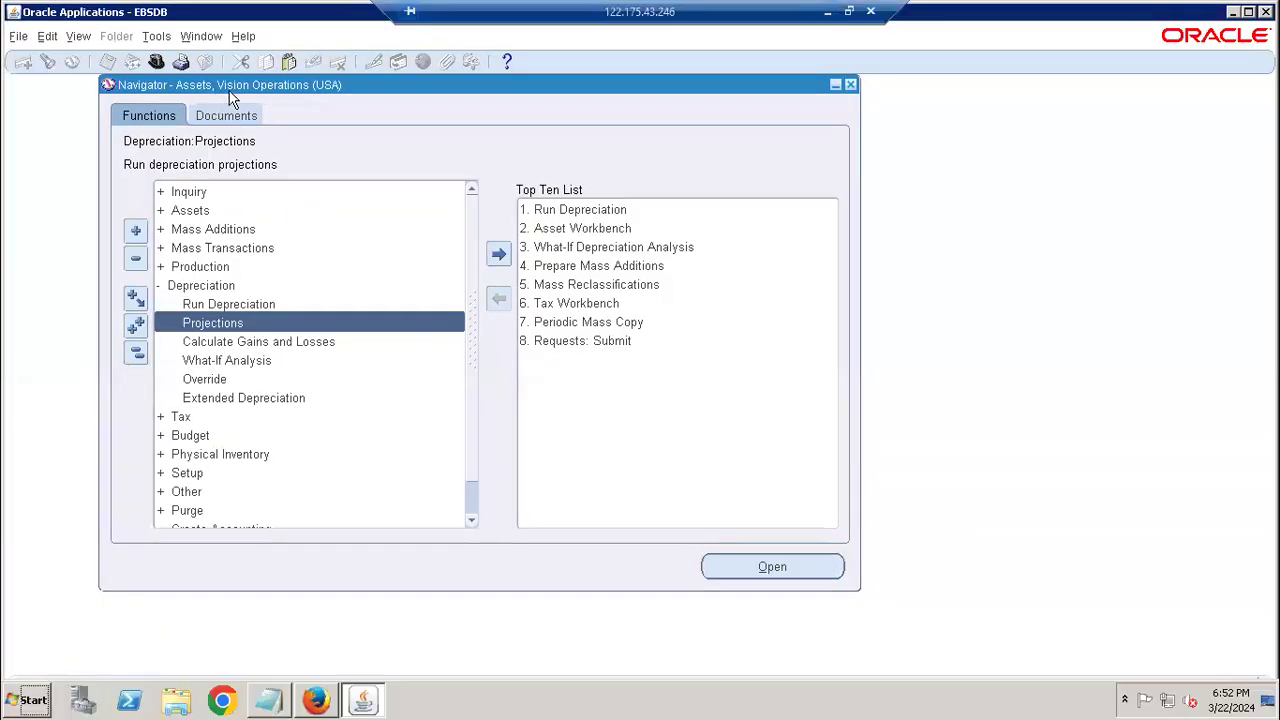
pyautogui.moveTo(324, 96)
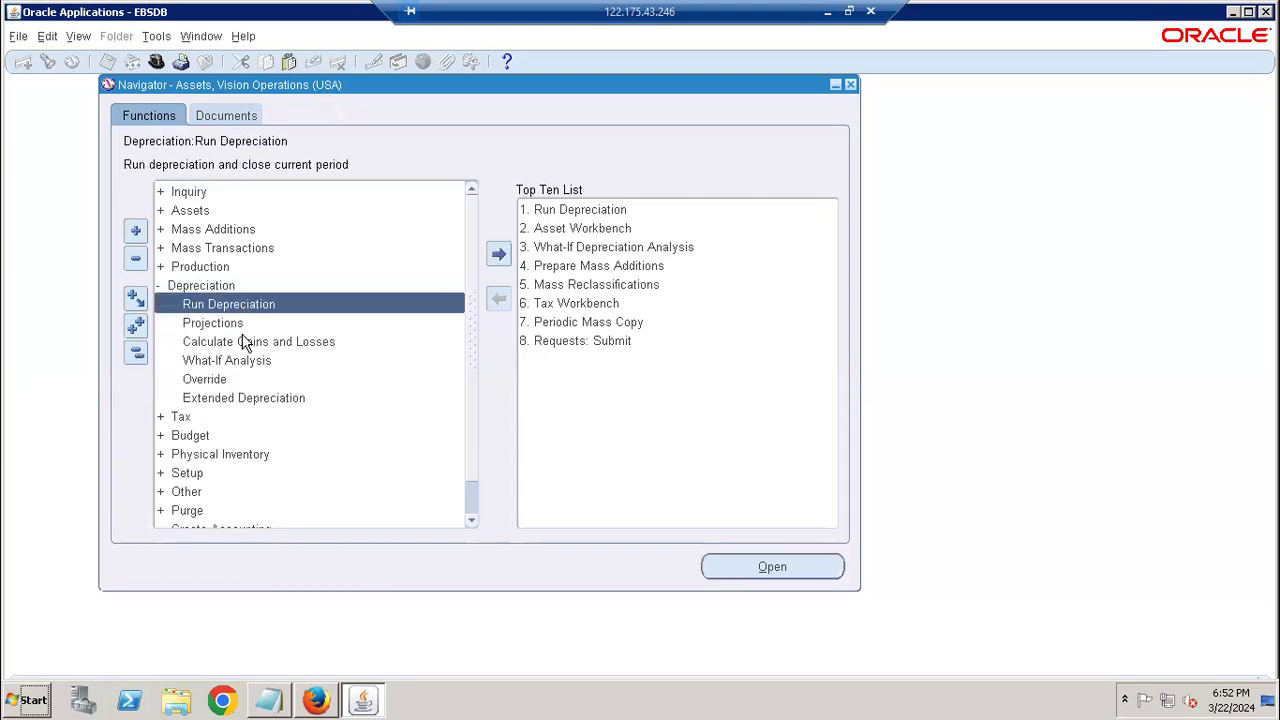
# - Open Depreciation Projections and set a Monthly projection calendar with 12 periods
pyautogui.doubleClick(212, 322)
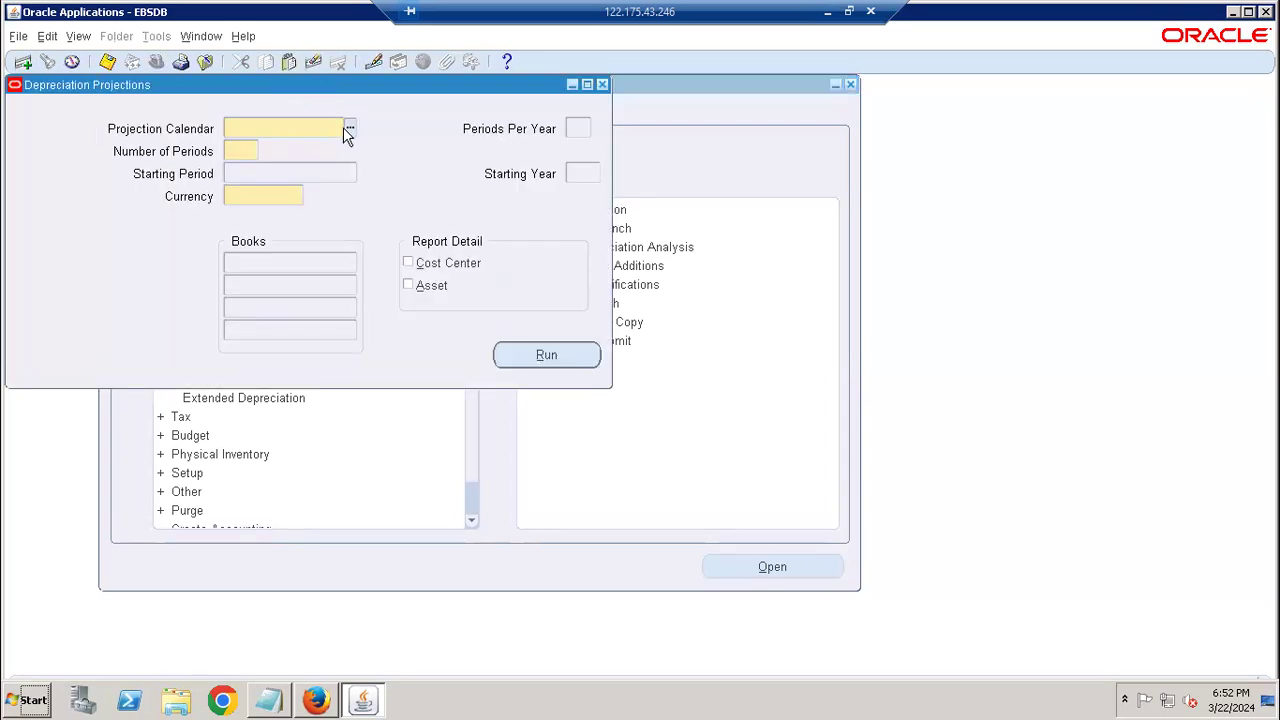
pyautogui.click(348, 128)
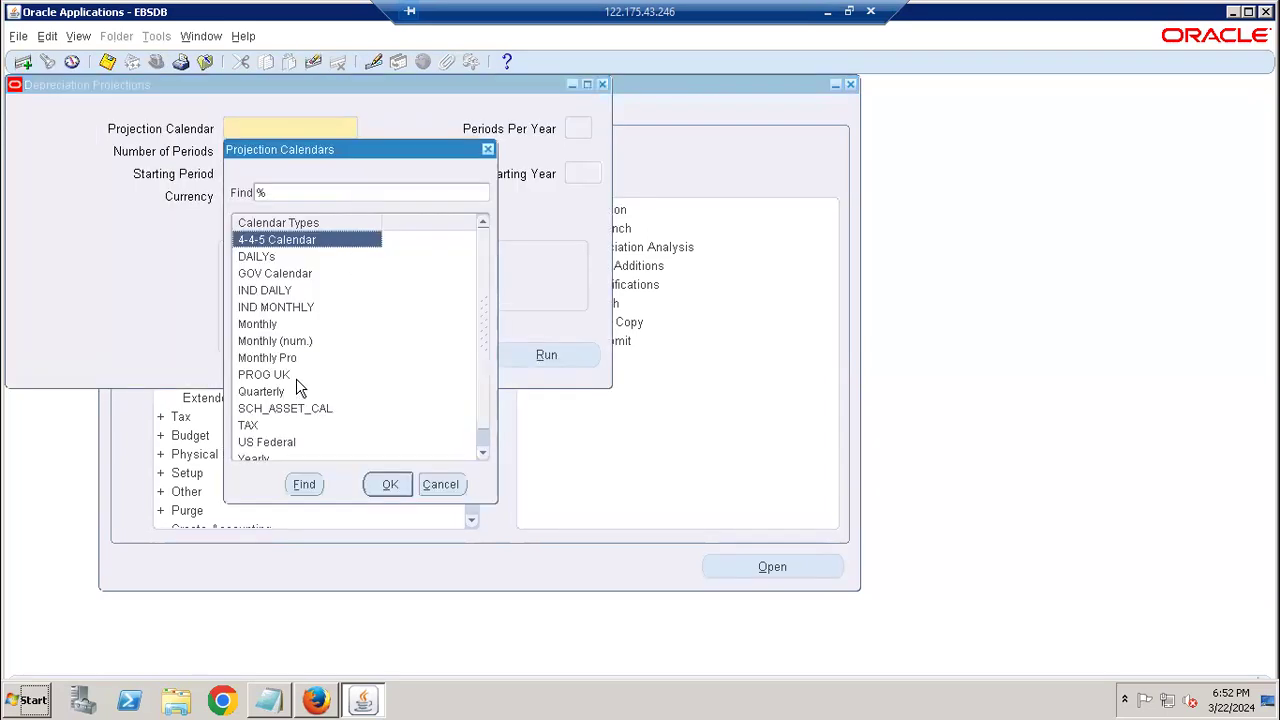
pyautogui.click(256, 324)
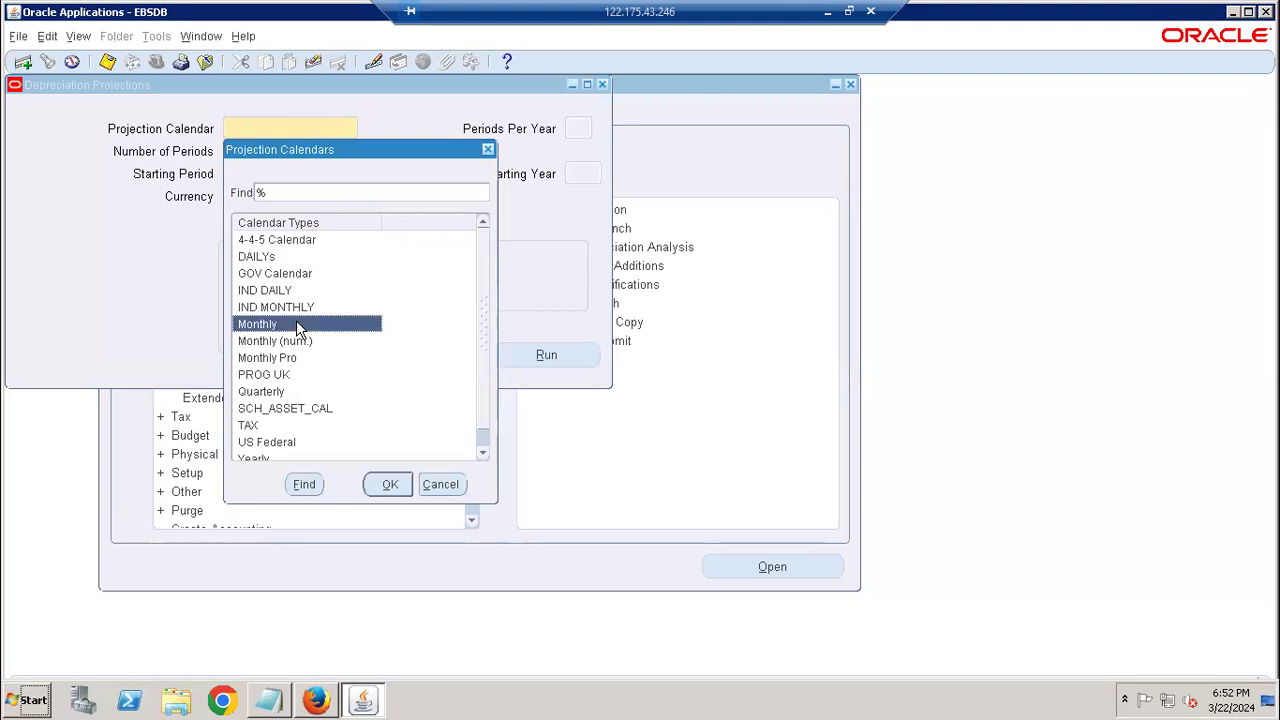
pyautogui.click(388, 484)
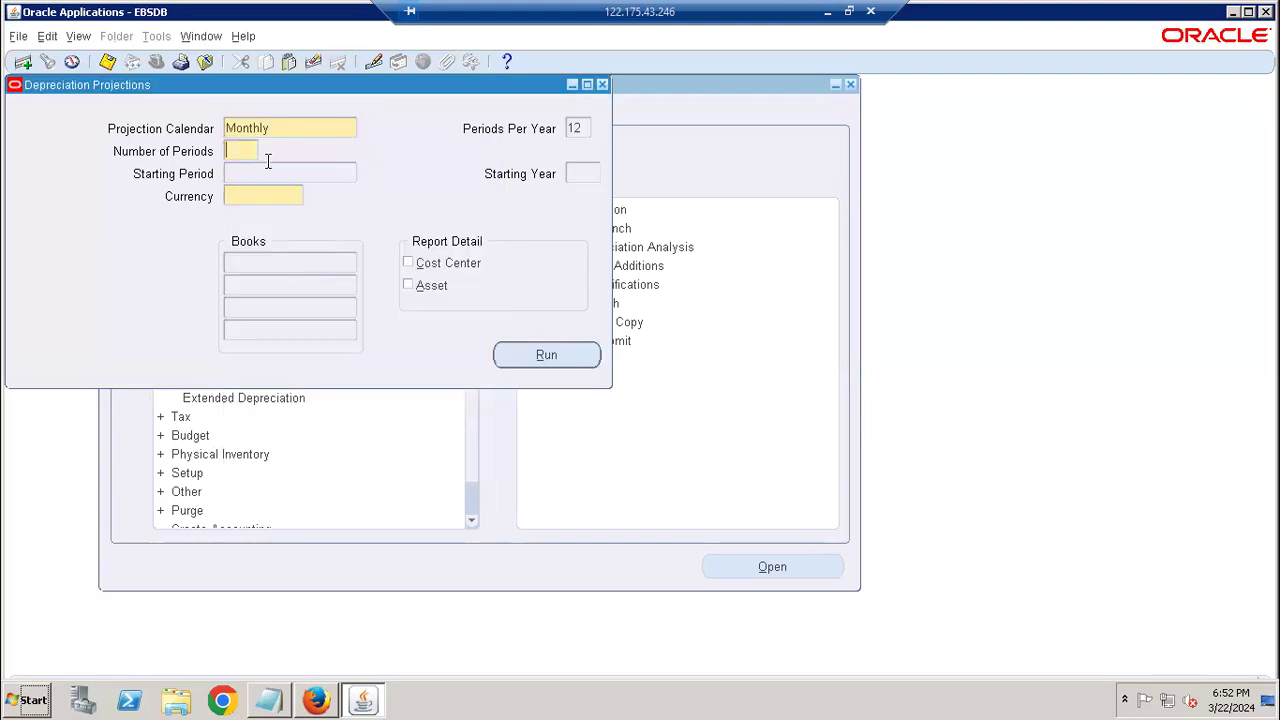
pyautogui.write('12')
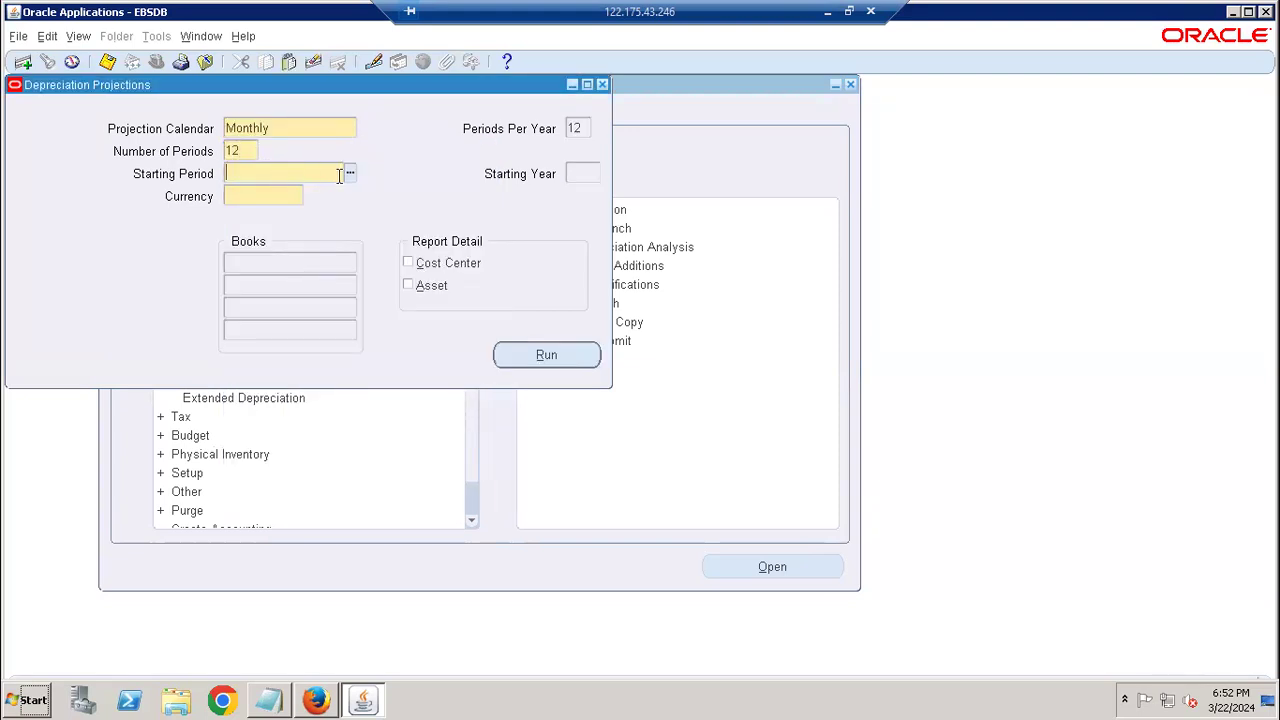
# - Look up the starting period list, searching all periods with '%'
pyautogui.click(348, 172)
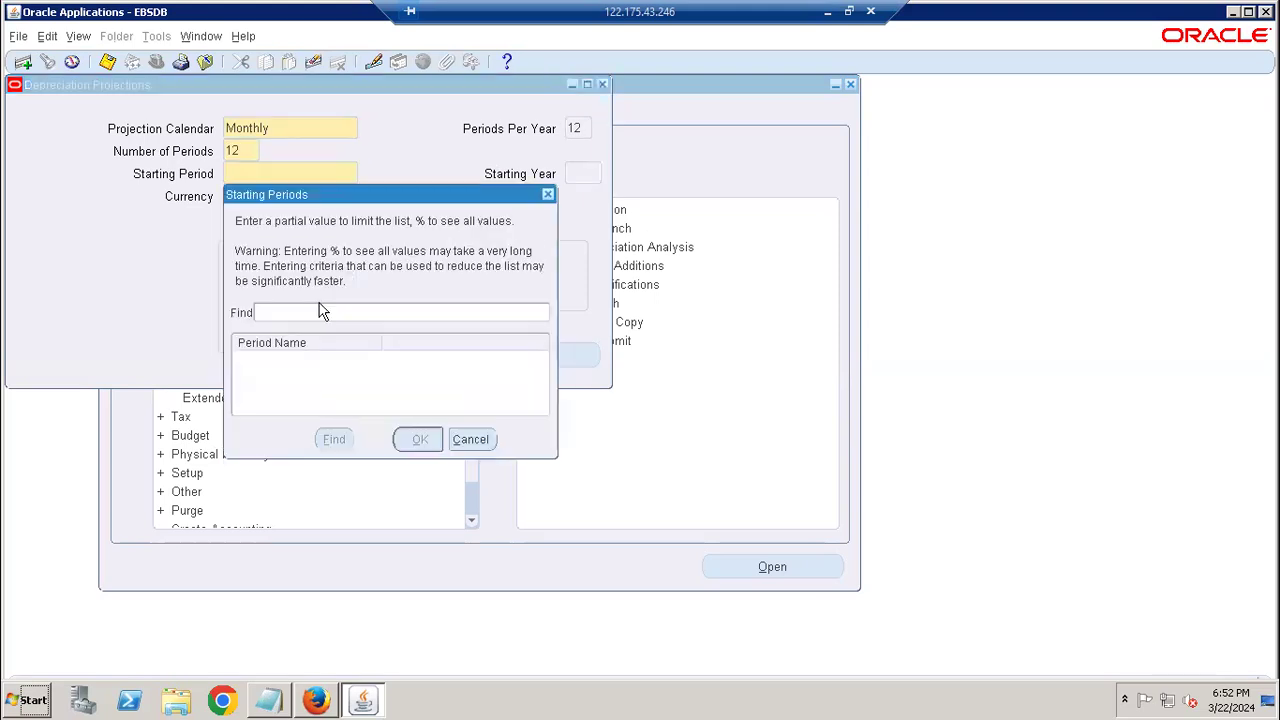
pyautogui.write('%')
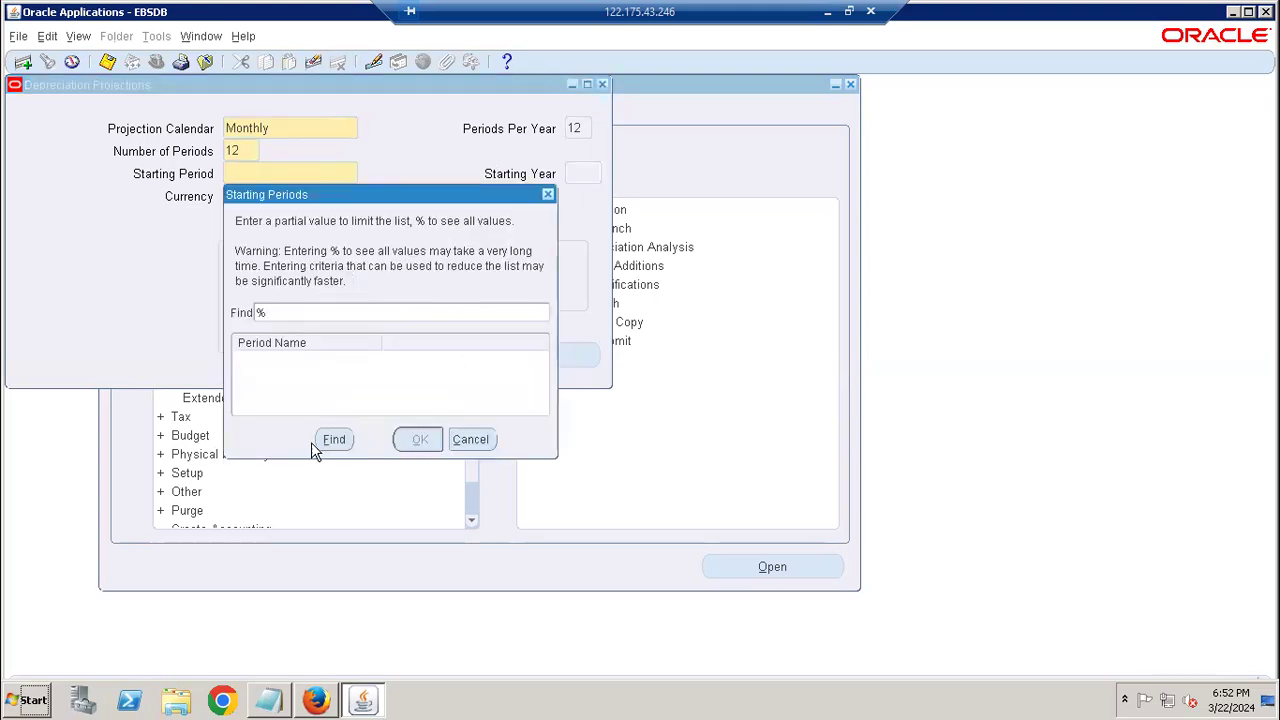
pyautogui.click(334, 440)
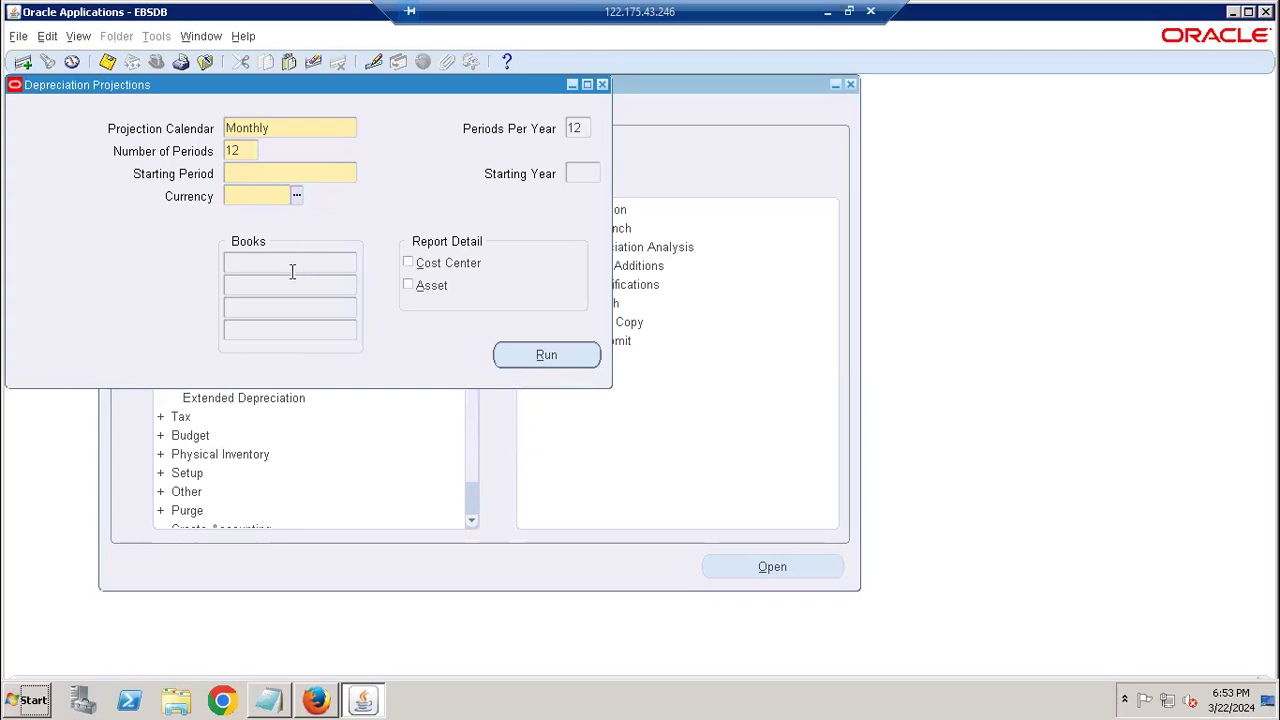
pyautogui.moveTo(414, 200)
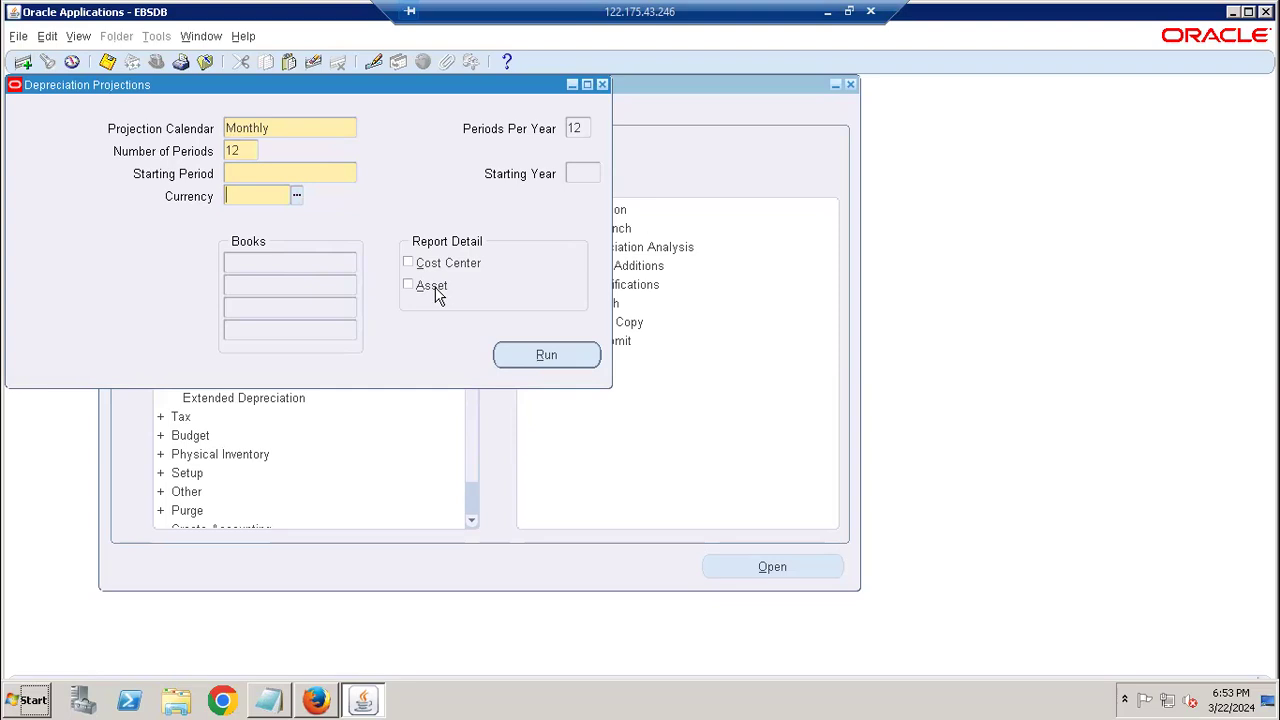
pyautogui.moveTo(436, 270)
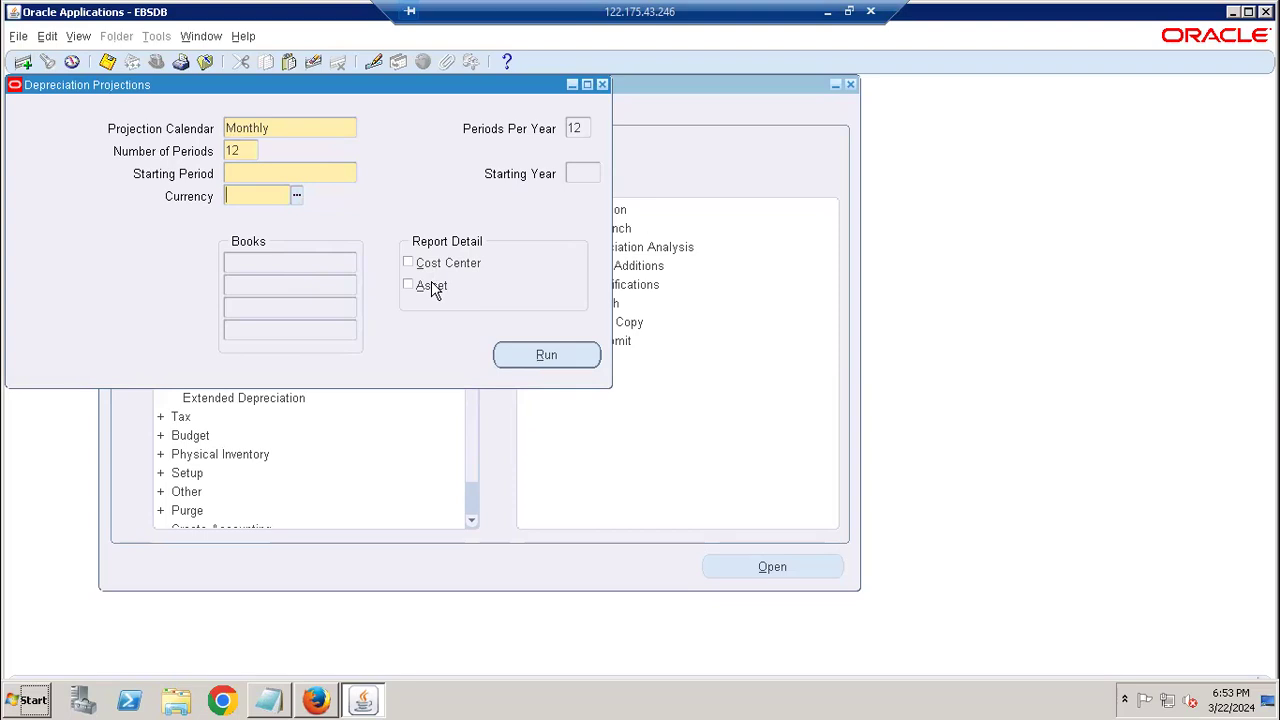
pyautogui.moveTo(256, 104)
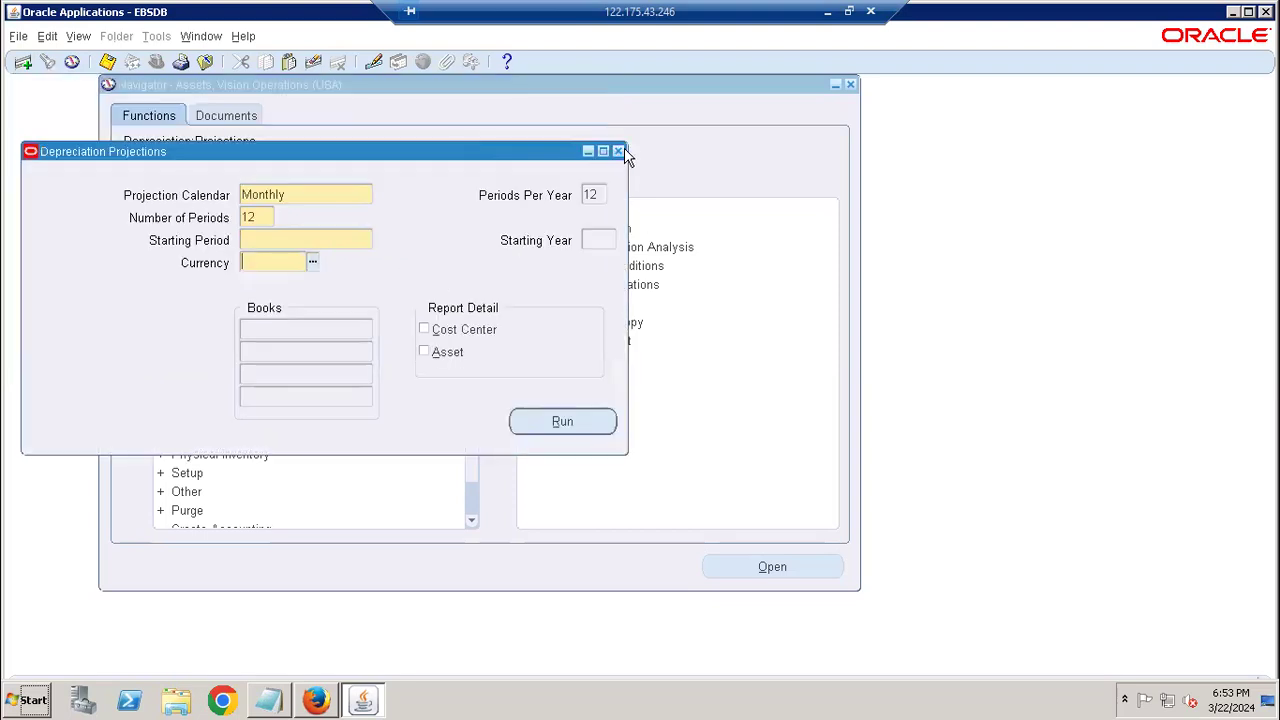
# - Close the EBS projections form and return to the Excel notes workbook
pyautogui.click(620, 150)
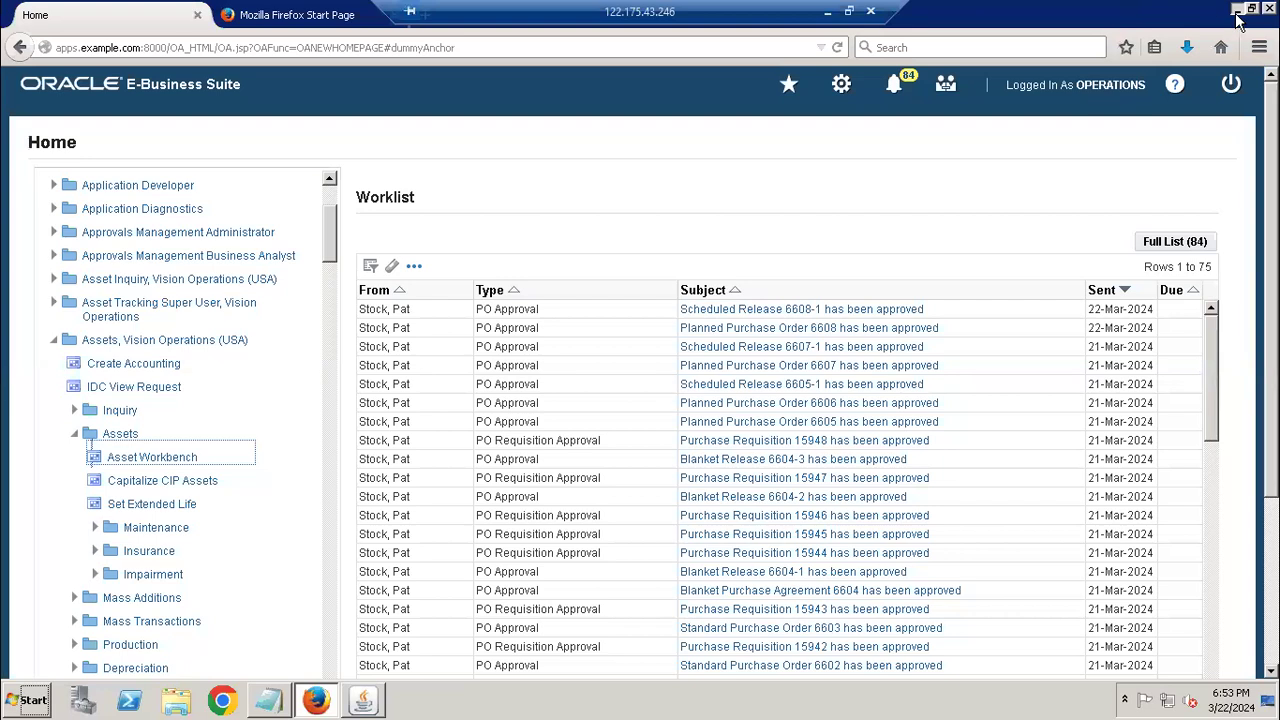
pyautogui.click(1244, 8)
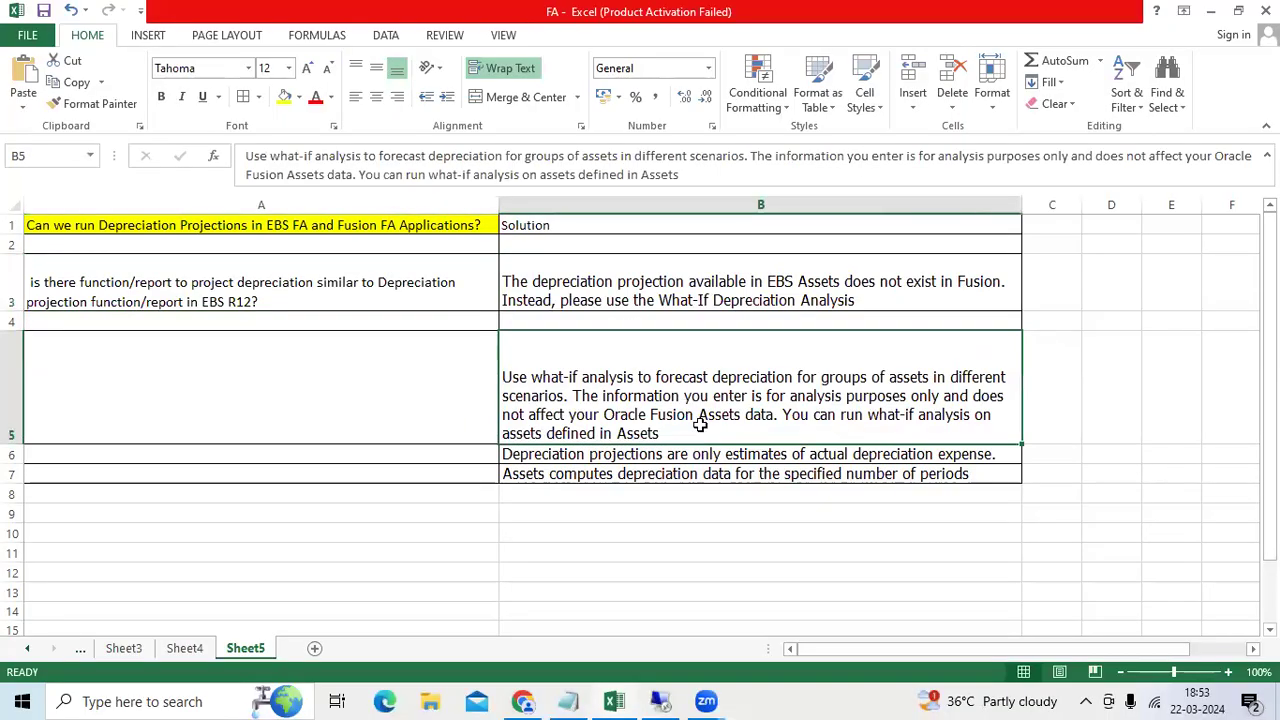
pyautogui.moveTo(508, 696)
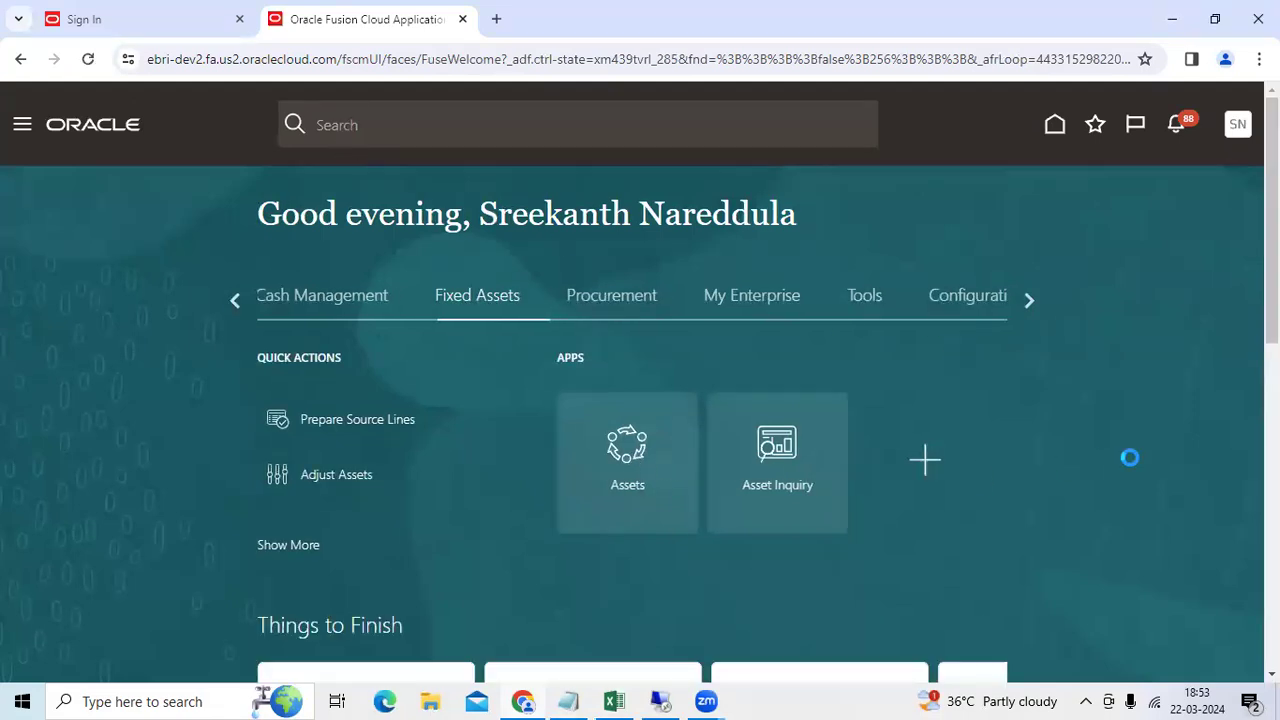
# - Open the Assets work area and launch Perform What-if Analysis from the task list
pyautogui.click(628, 444)
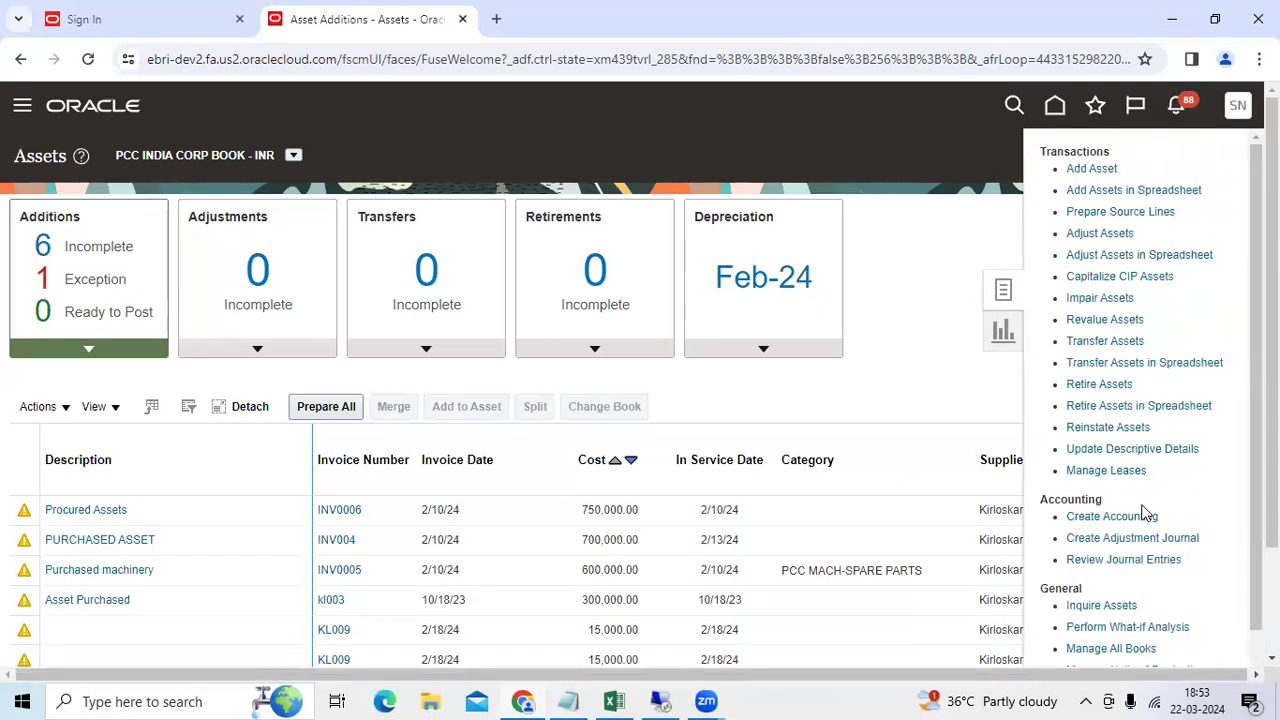
pyautogui.moveTo(1132, 428)
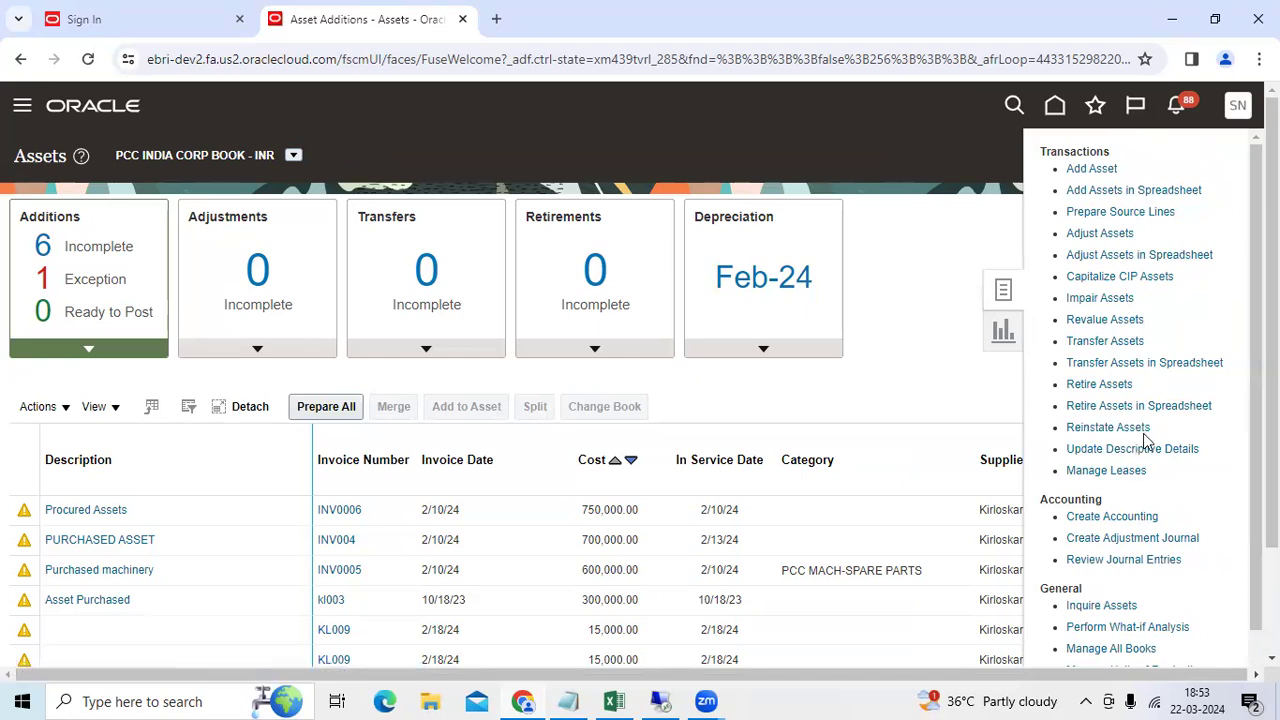
pyautogui.scroll(-3)
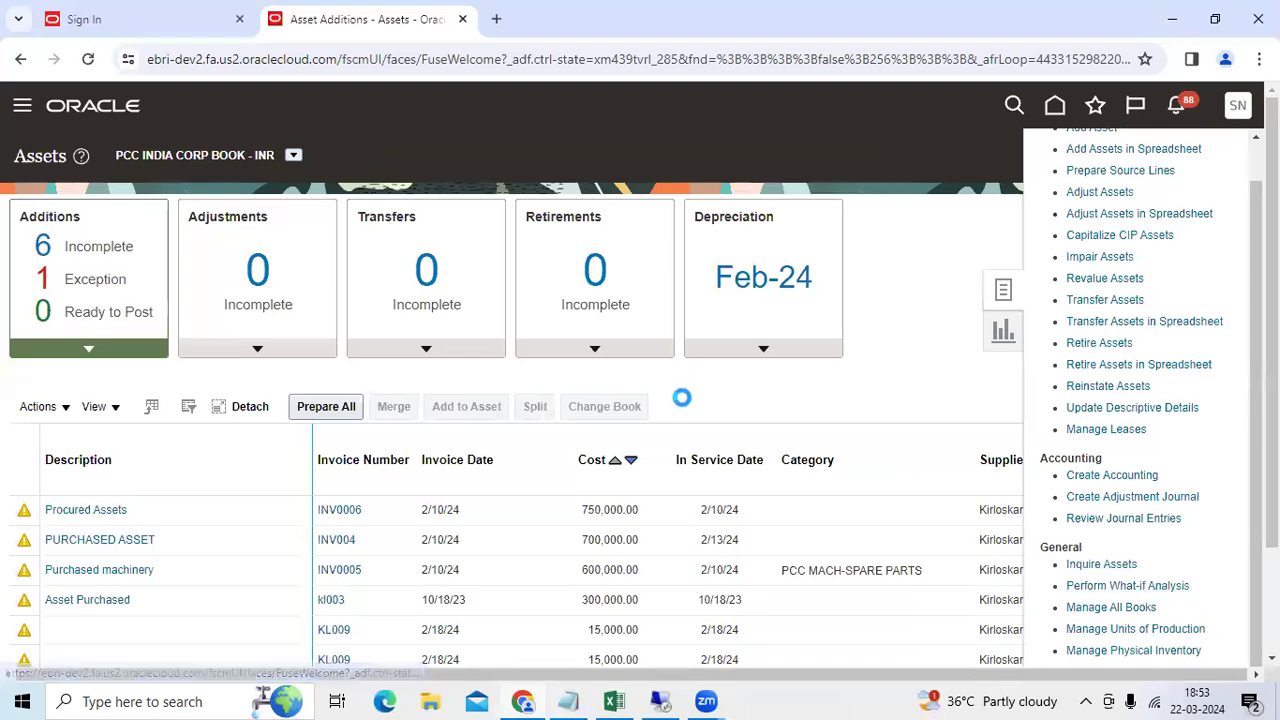
pyautogui.click(1126, 584)
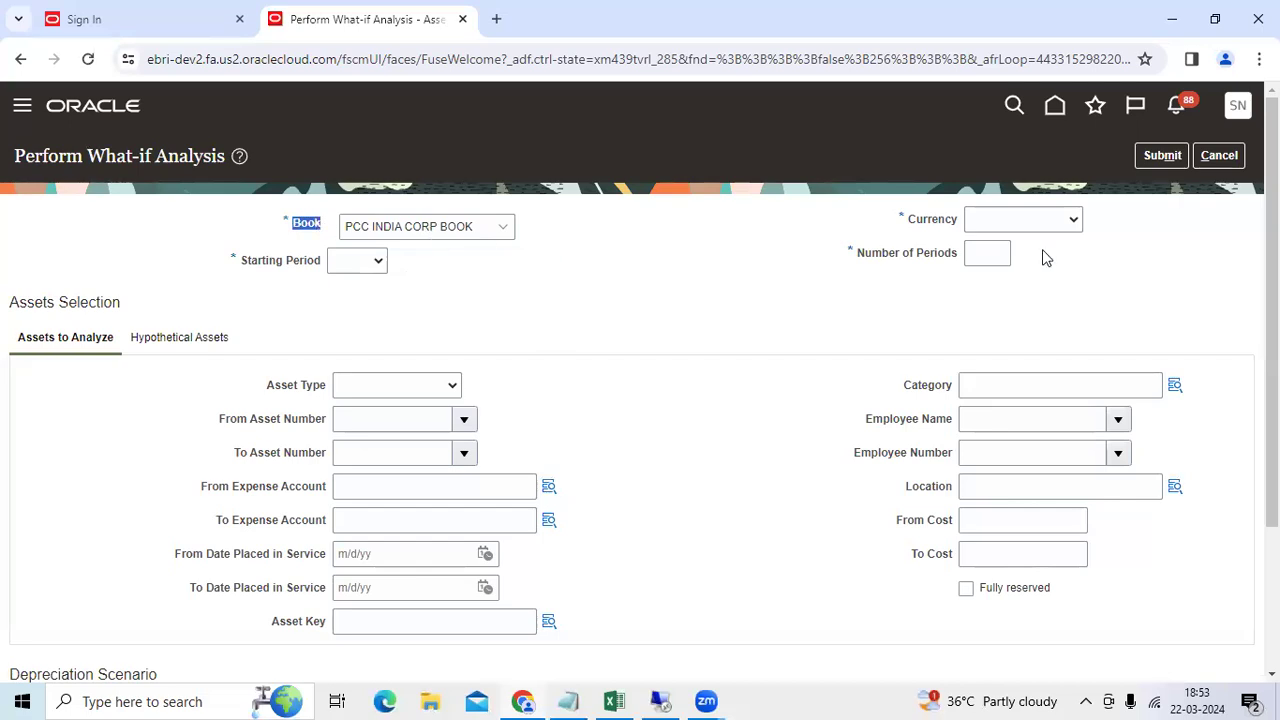
# - Set the analysis to INR currency, Mar-24 starting period and Capitalized asset type
pyautogui.click(1024, 218)
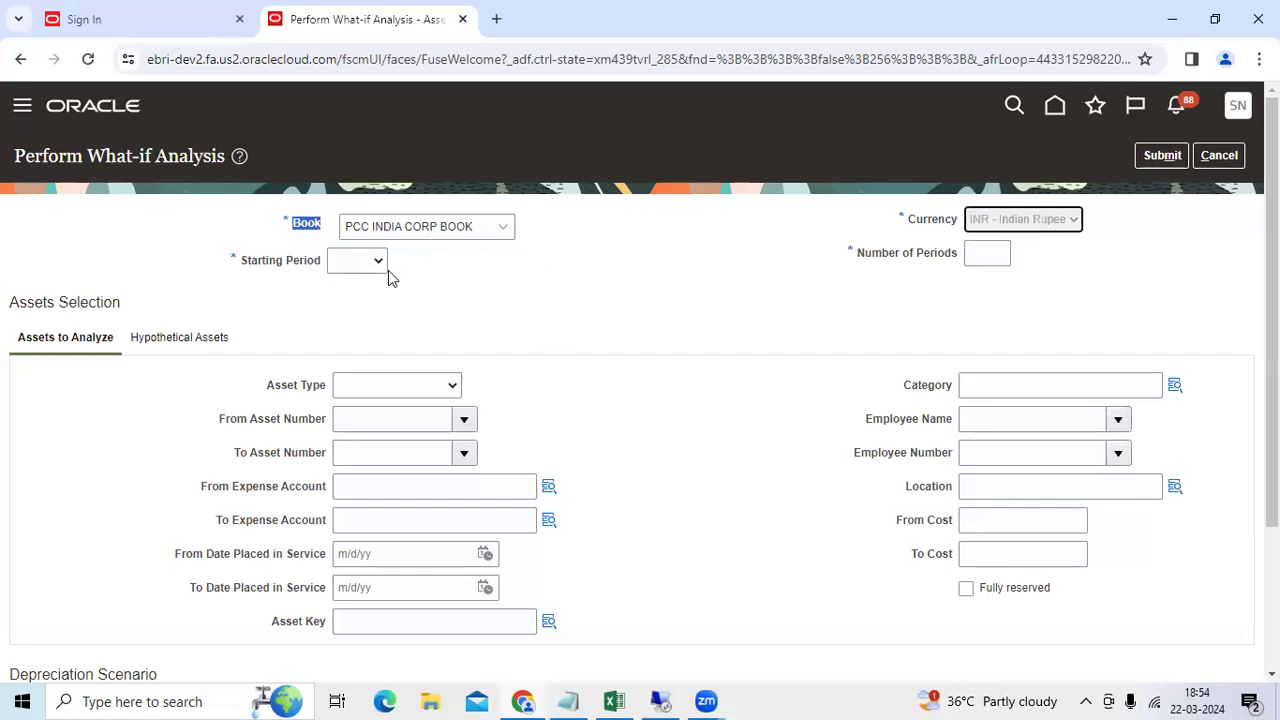
pyautogui.click(376, 260)
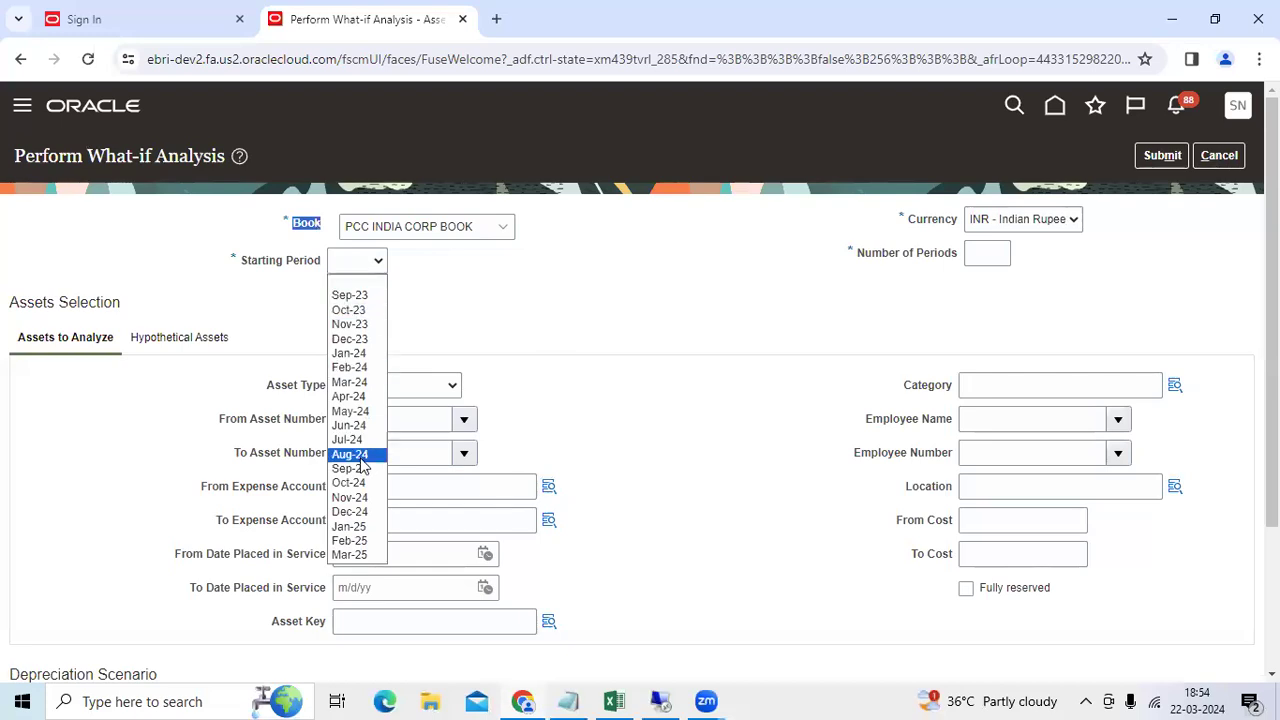
pyautogui.moveTo(368, 338)
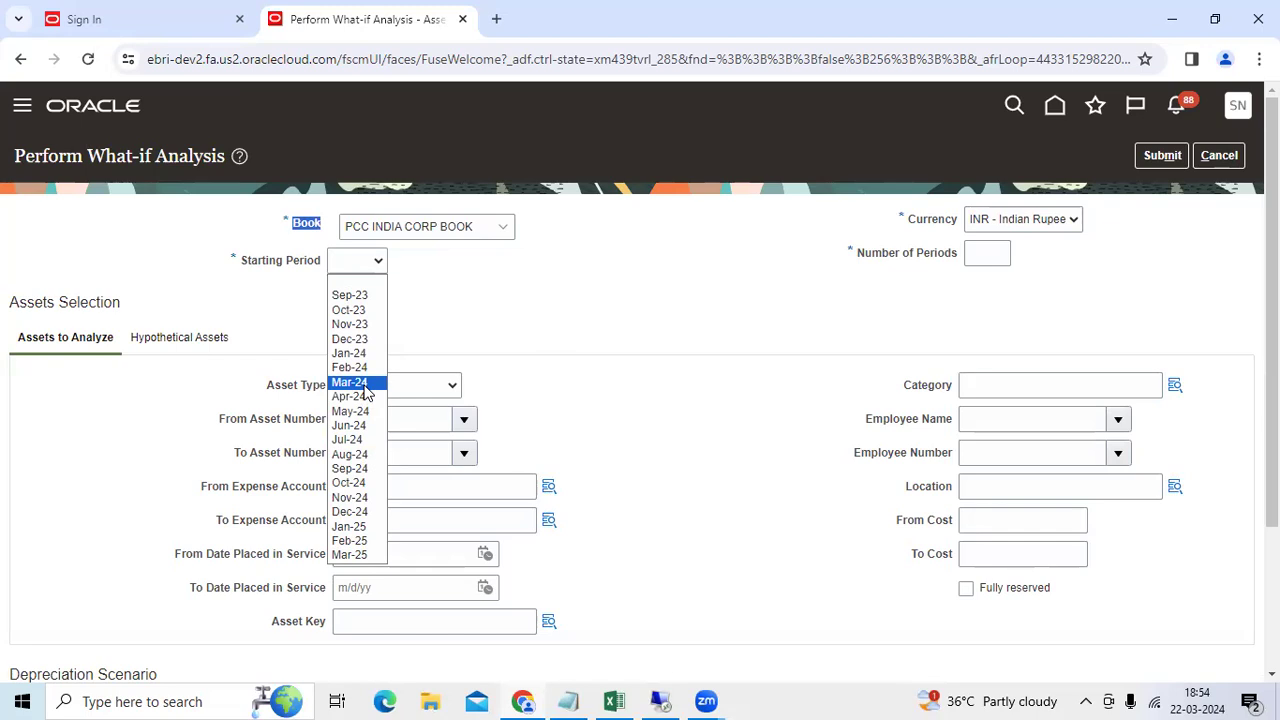
pyautogui.click(348, 382)
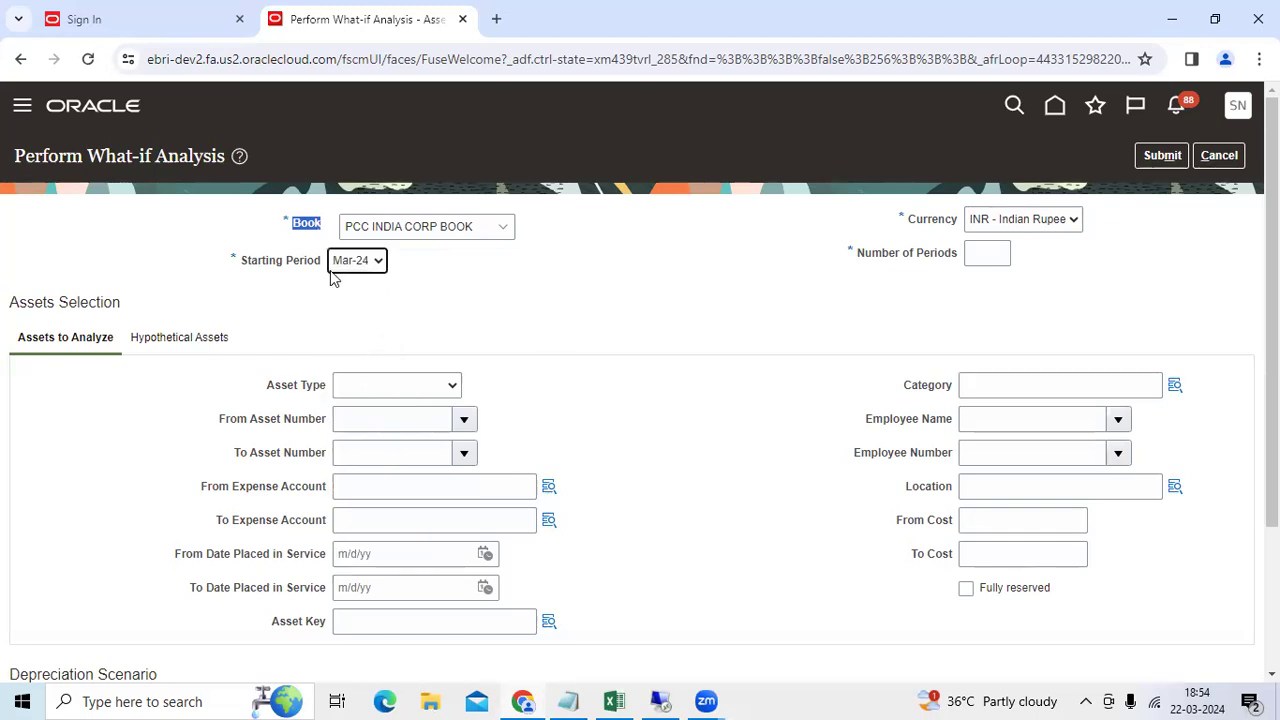
pyautogui.click(396, 384)
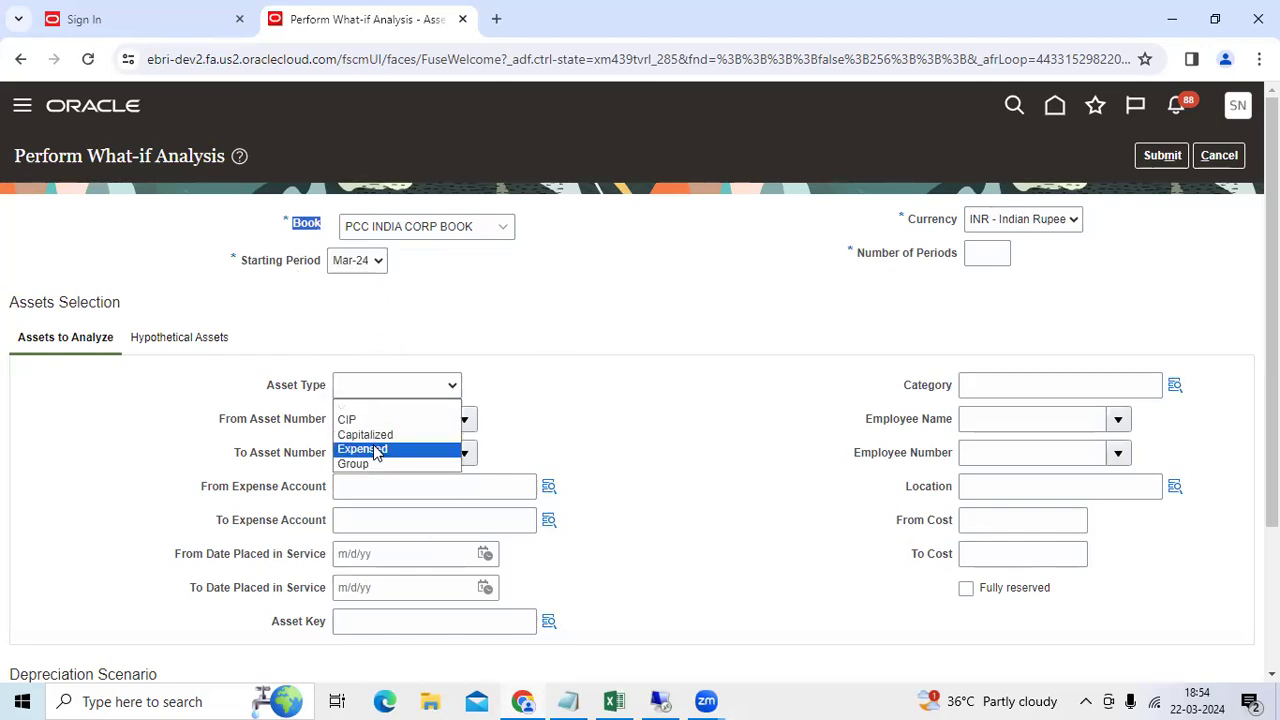
pyautogui.click(364, 434)
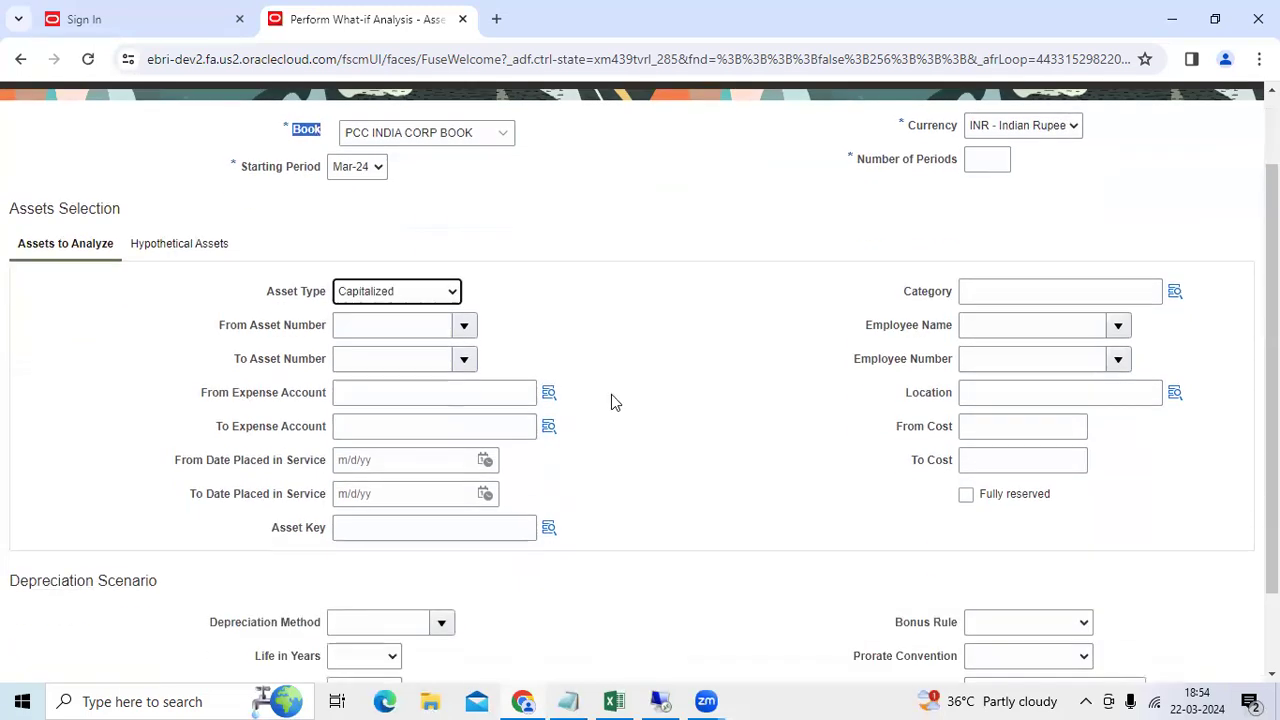
# - Review asset number, category and hypothetical assets sections, then cancel to raise the unsaved-changes warning
pyautogui.click(392, 324)
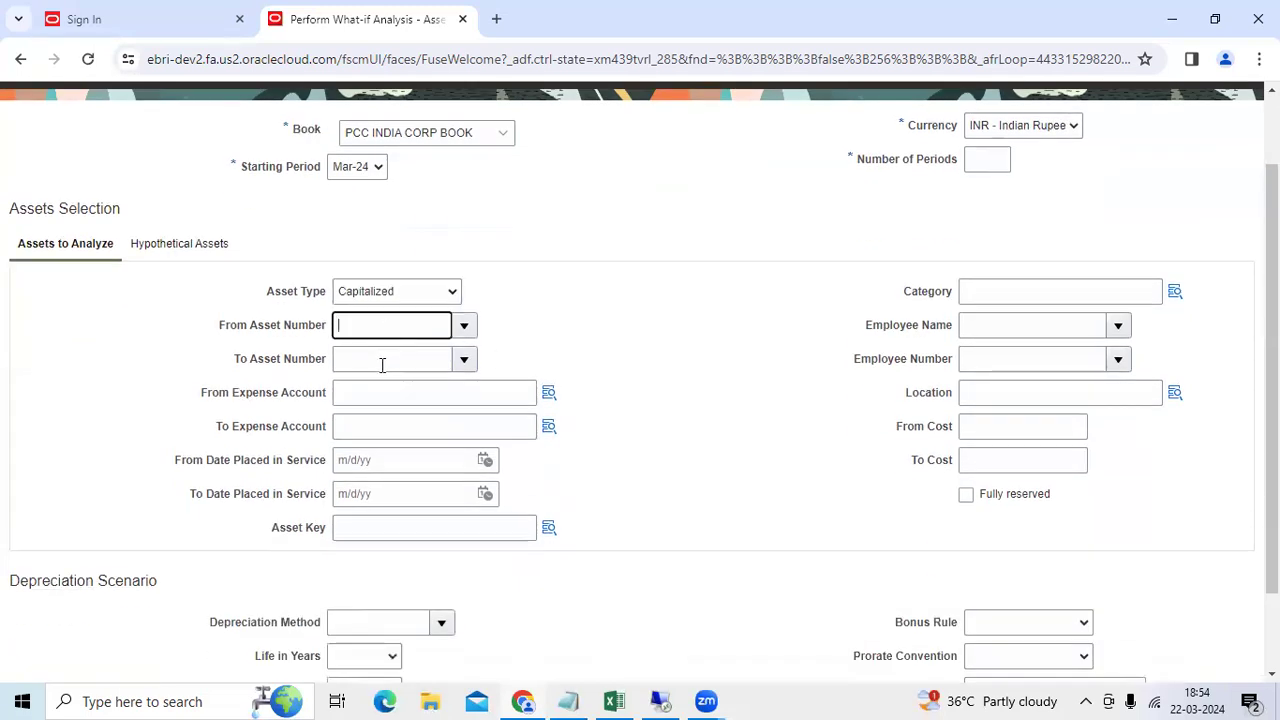
pyautogui.click(392, 358)
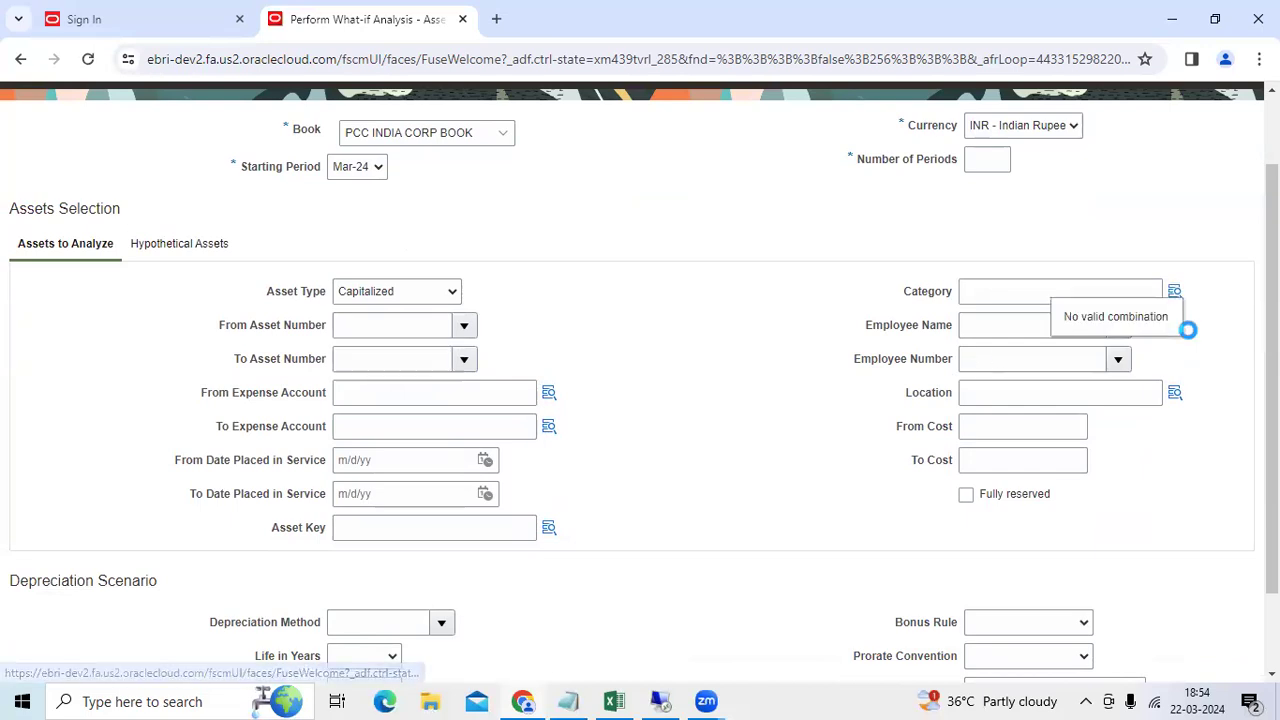
pyautogui.scroll(-3)
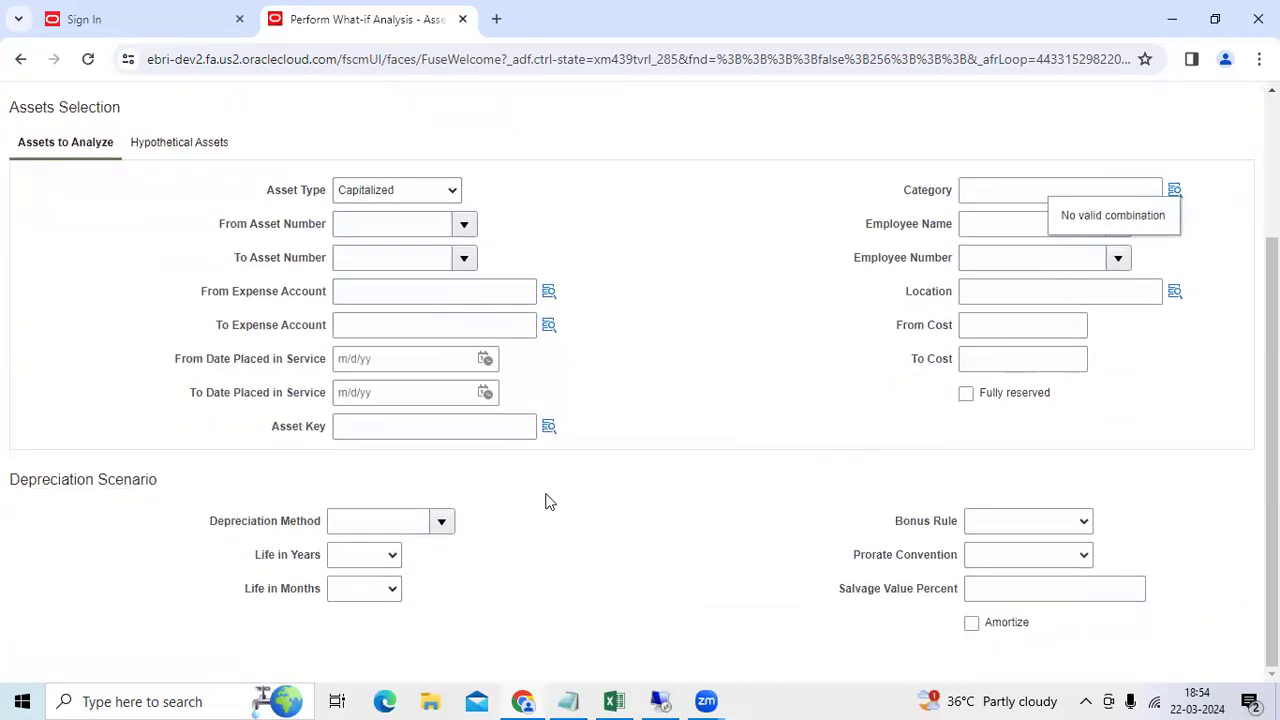
pyautogui.moveTo(1128, 324)
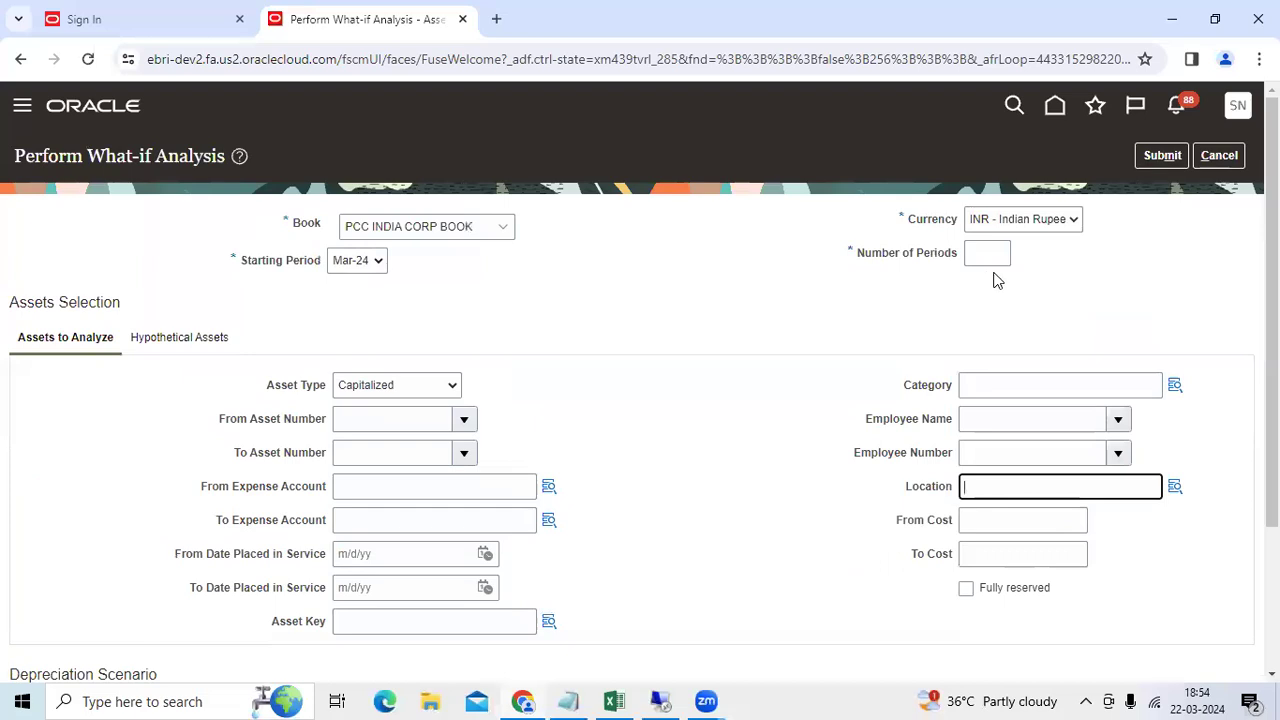
pyautogui.moveTo(612, 336)
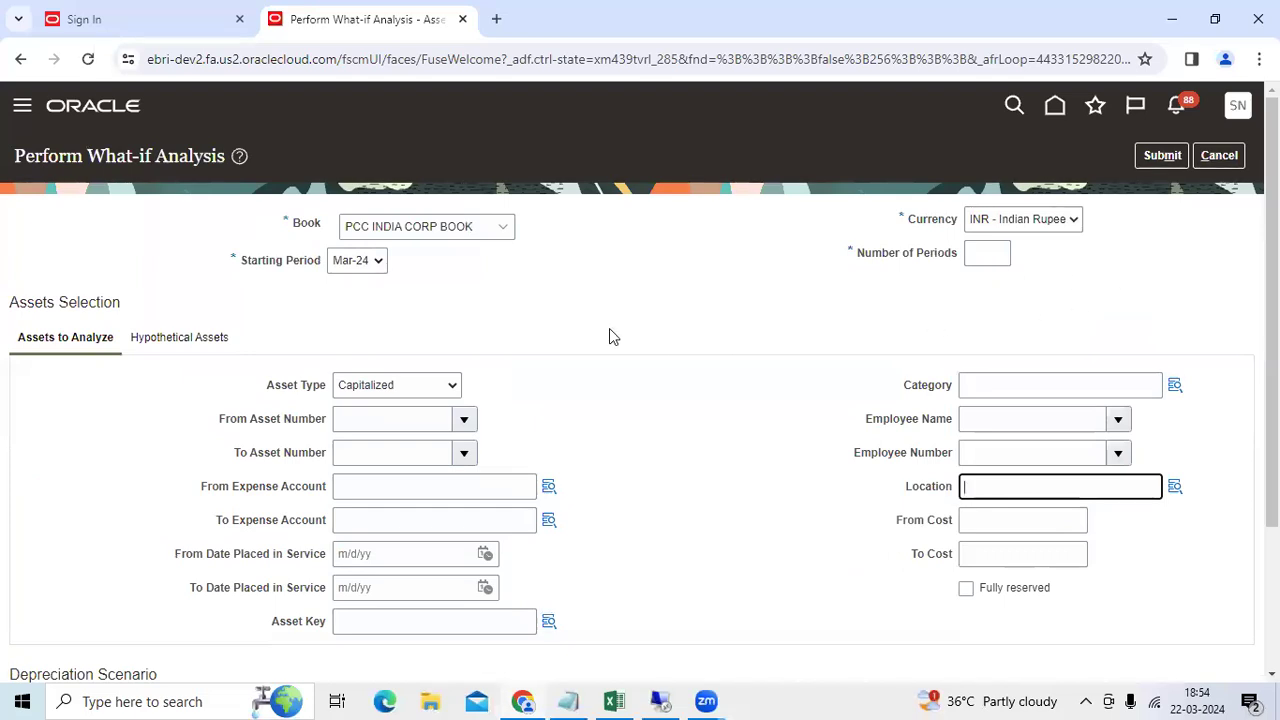
pyautogui.moveTo(536, 314)
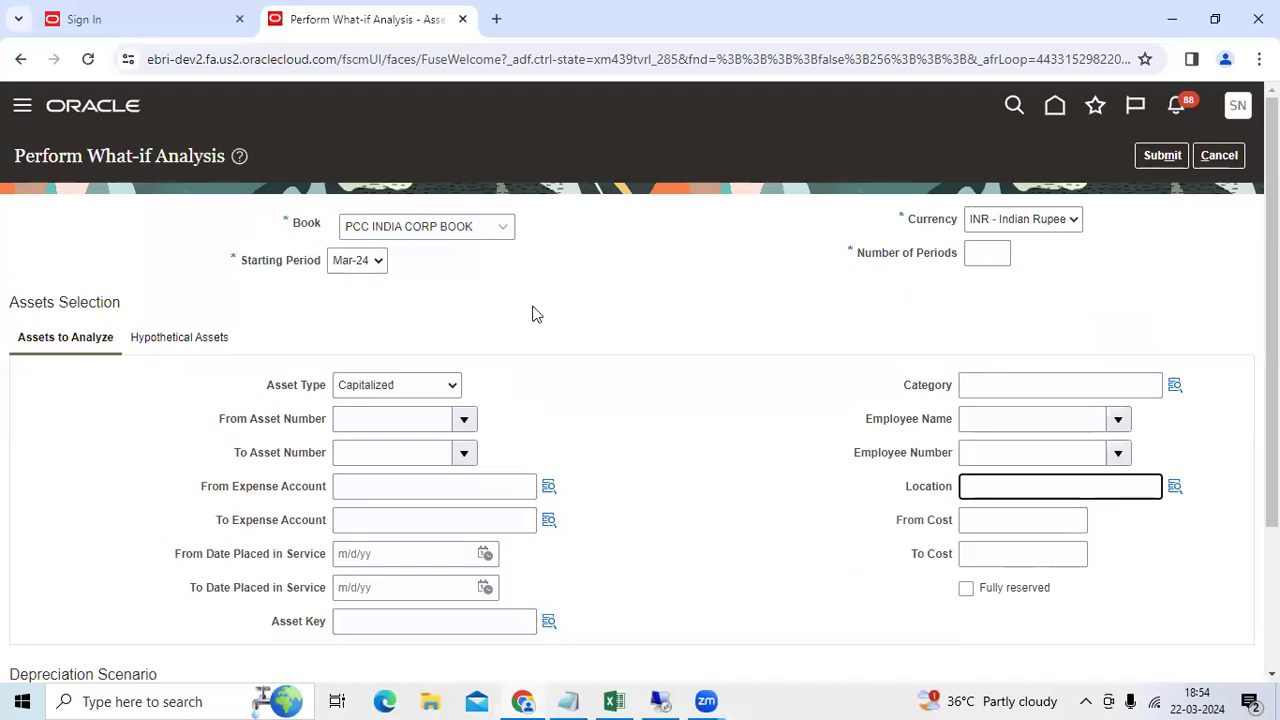
pyautogui.moveTo(212, 336)
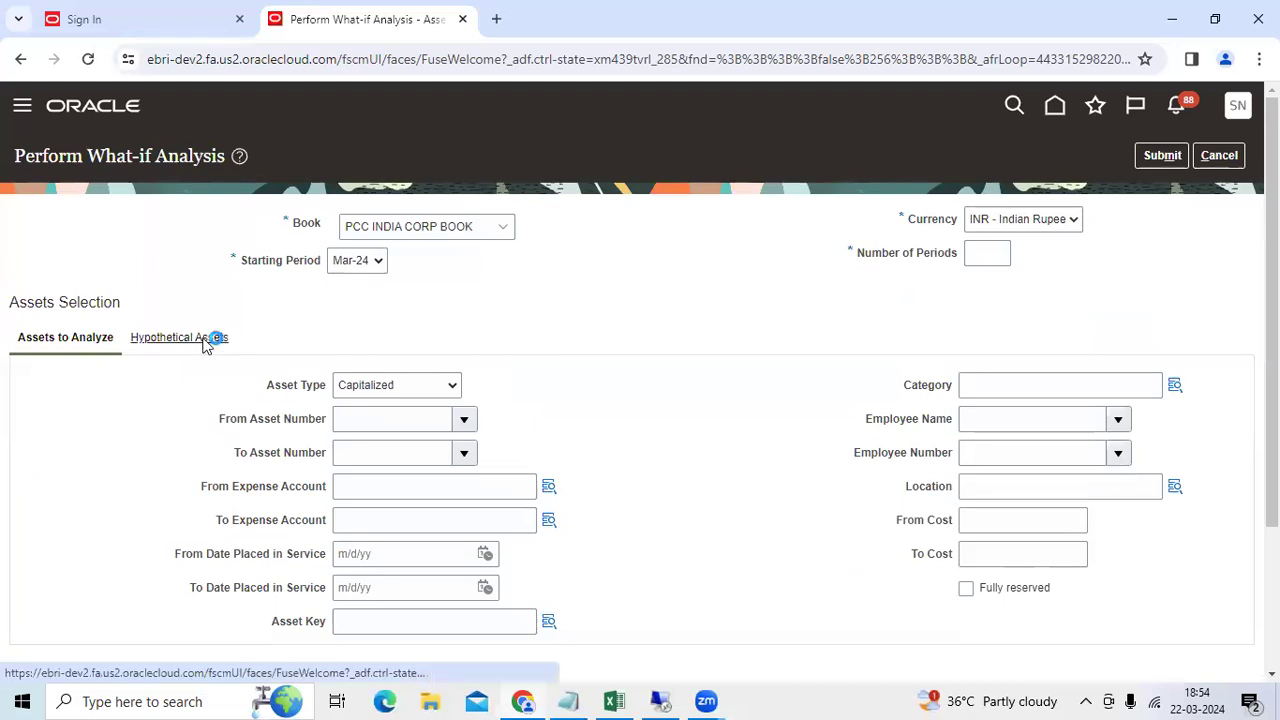
pyautogui.click(176, 336)
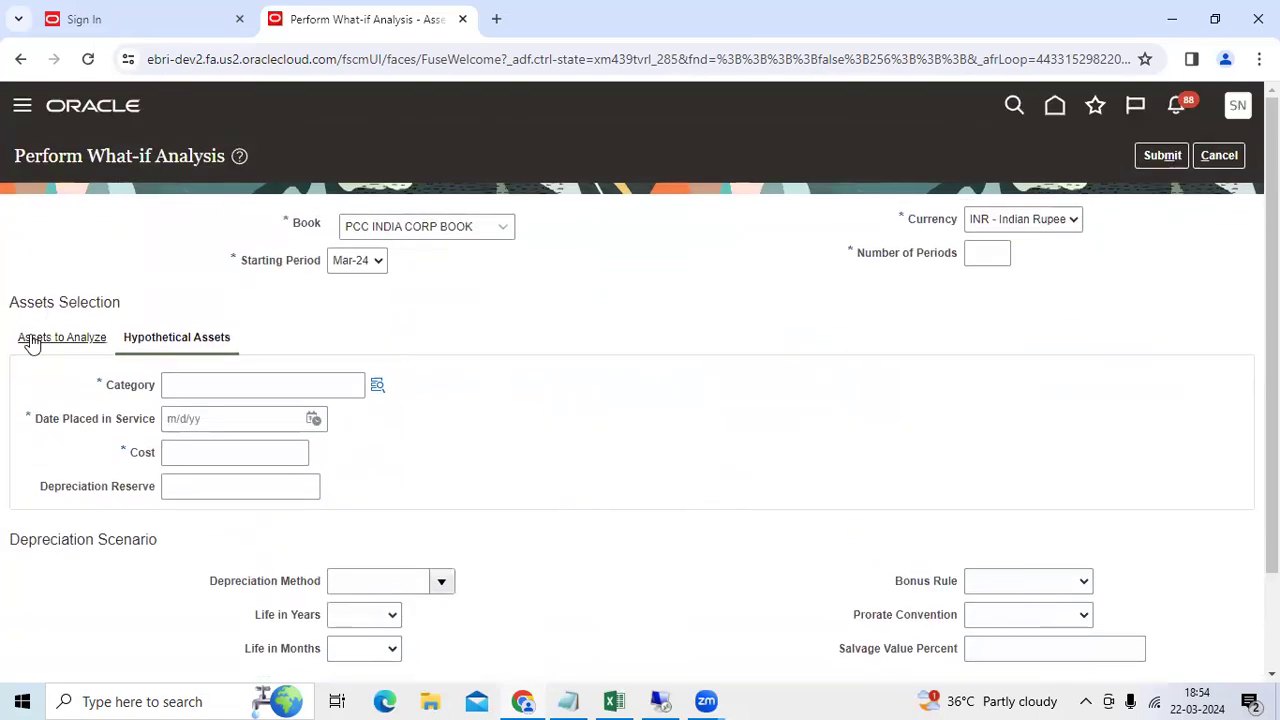
pyautogui.click(60, 336)
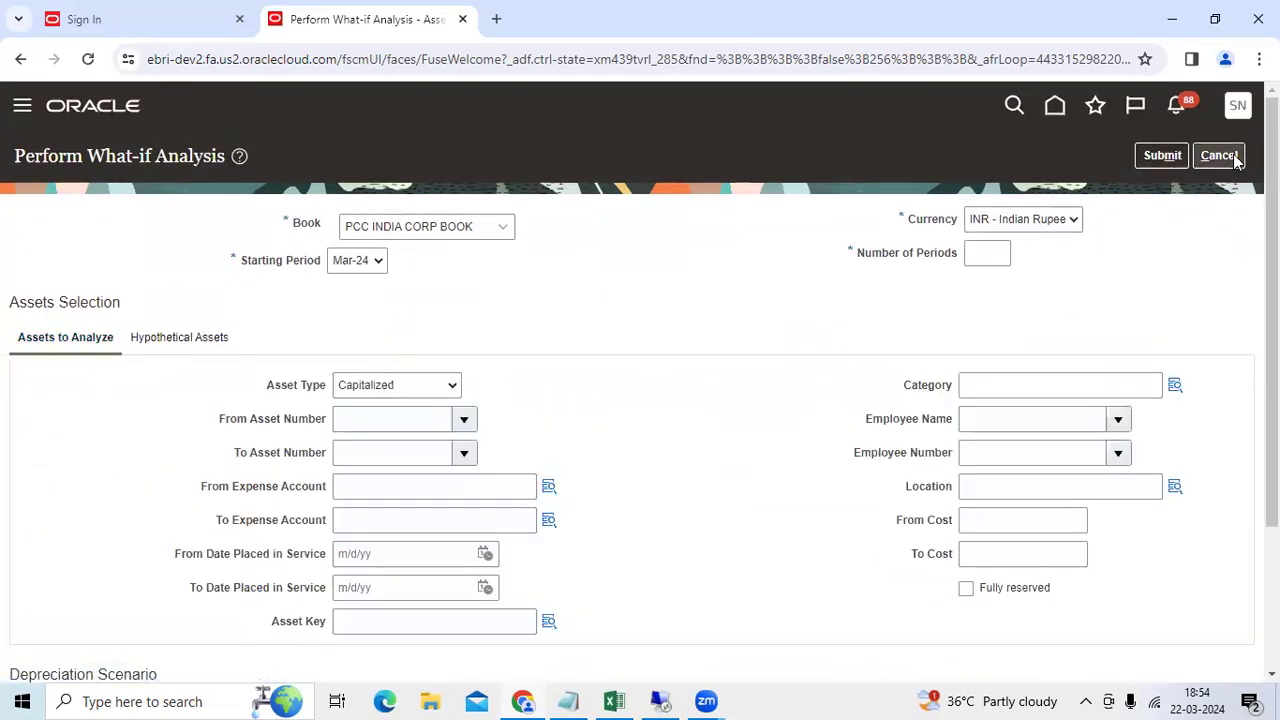
pyautogui.click(1218, 156)
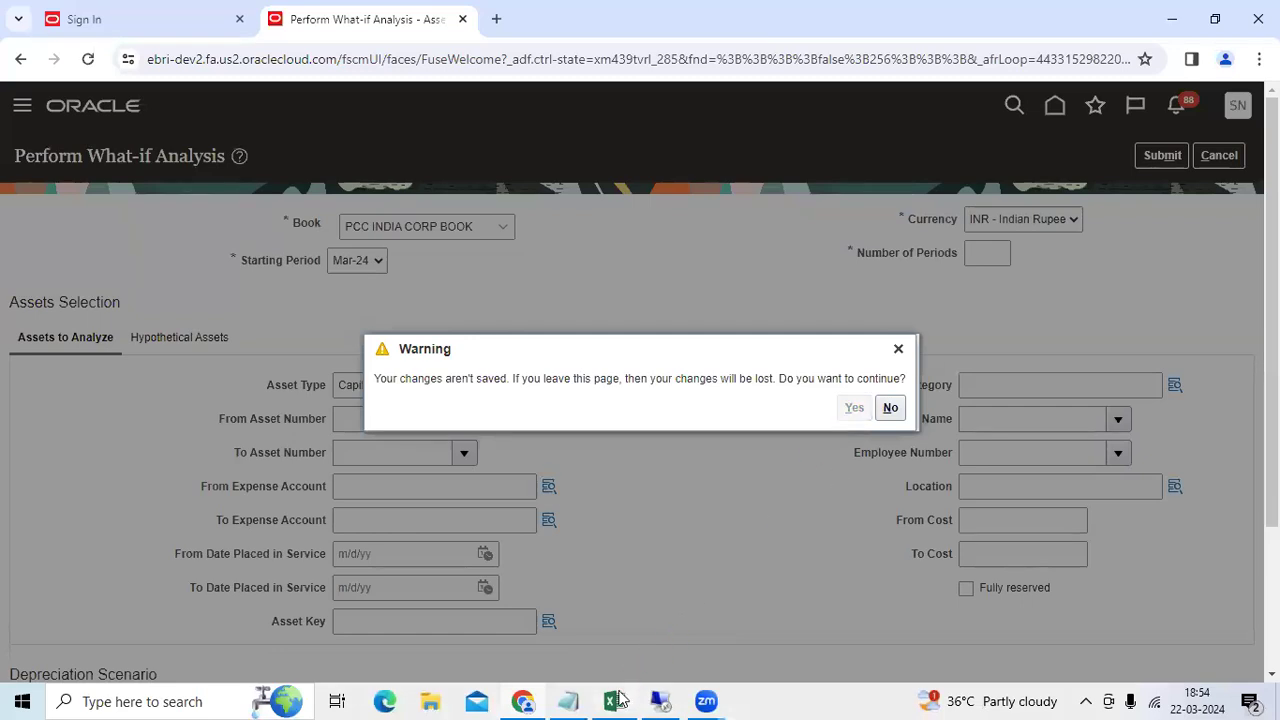
# - Return to the Excel FA workbook and select the what-if analysis note in cell B5
pyautogui.click(612, 700)
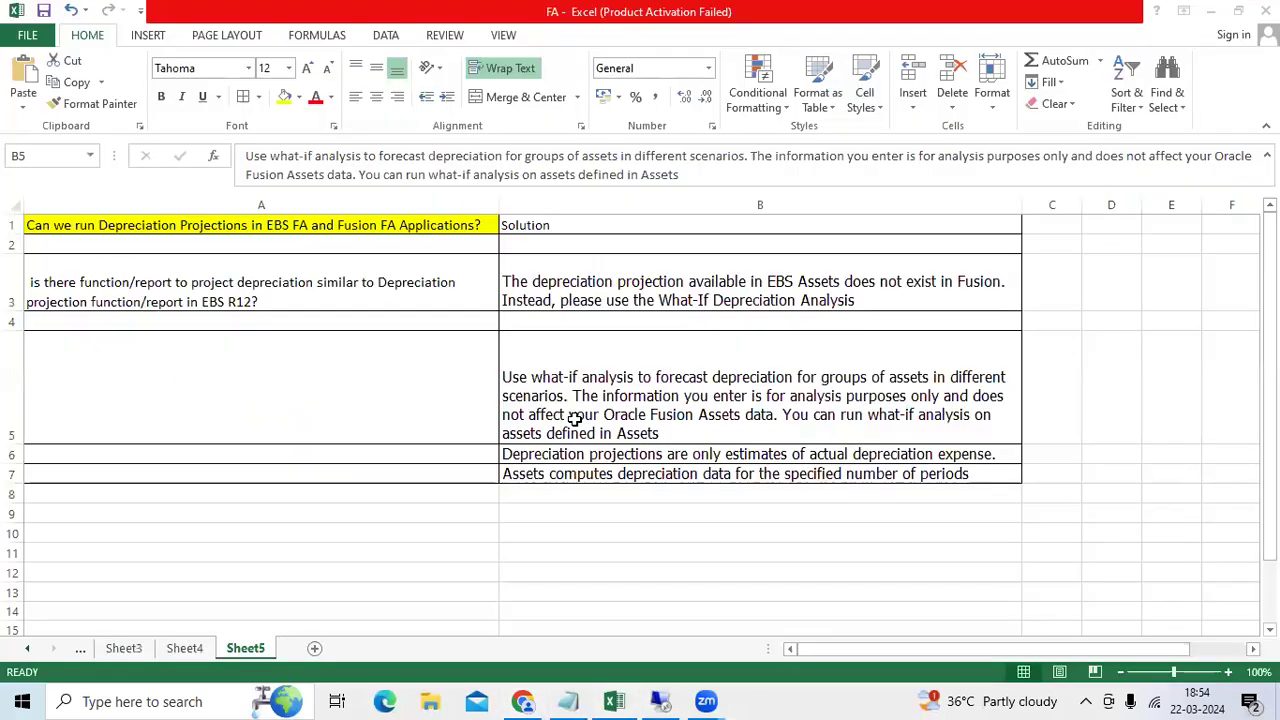
pyautogui.click(710, 400)
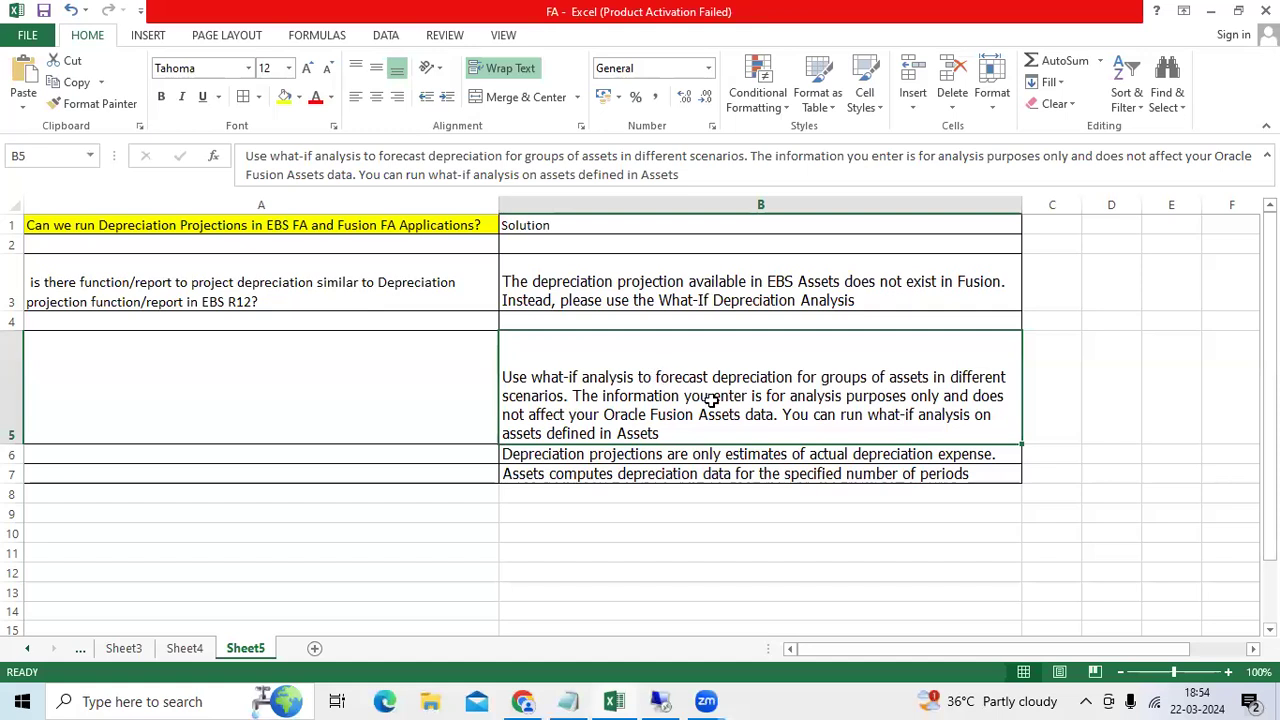
pyautogui.moveTo(608, 478)
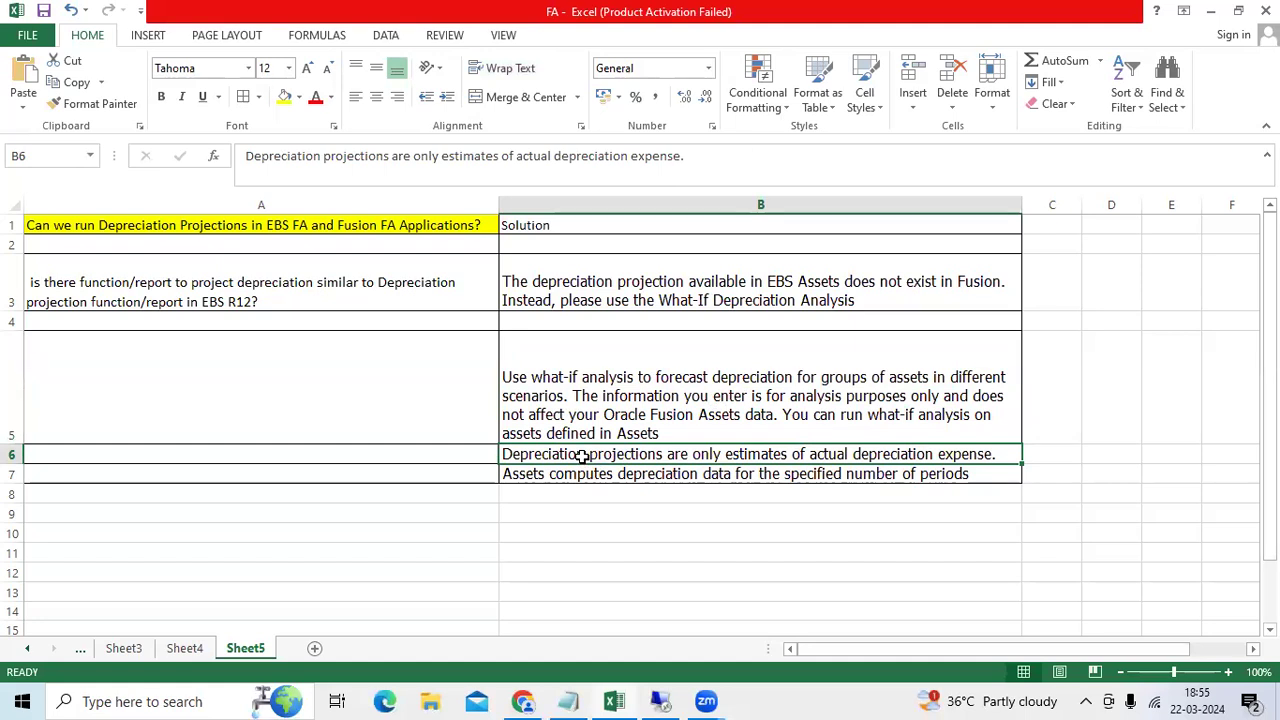
pyautogui.moveTo(604, 468)
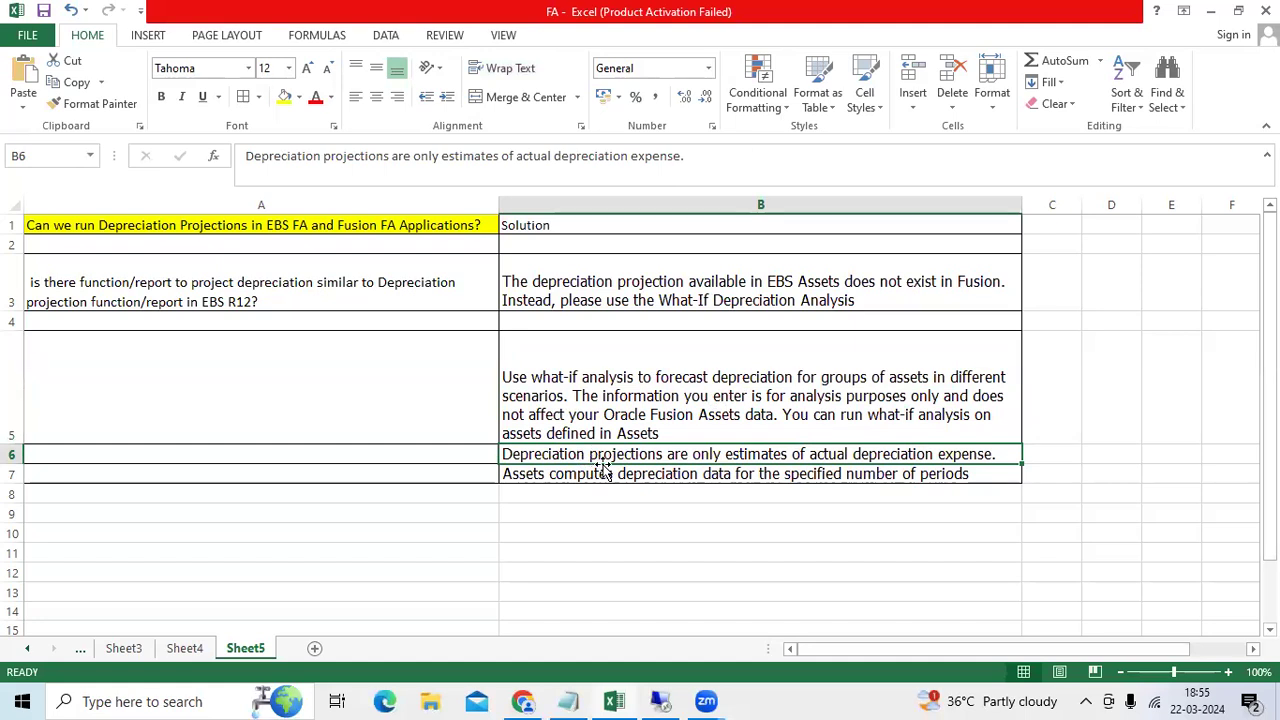